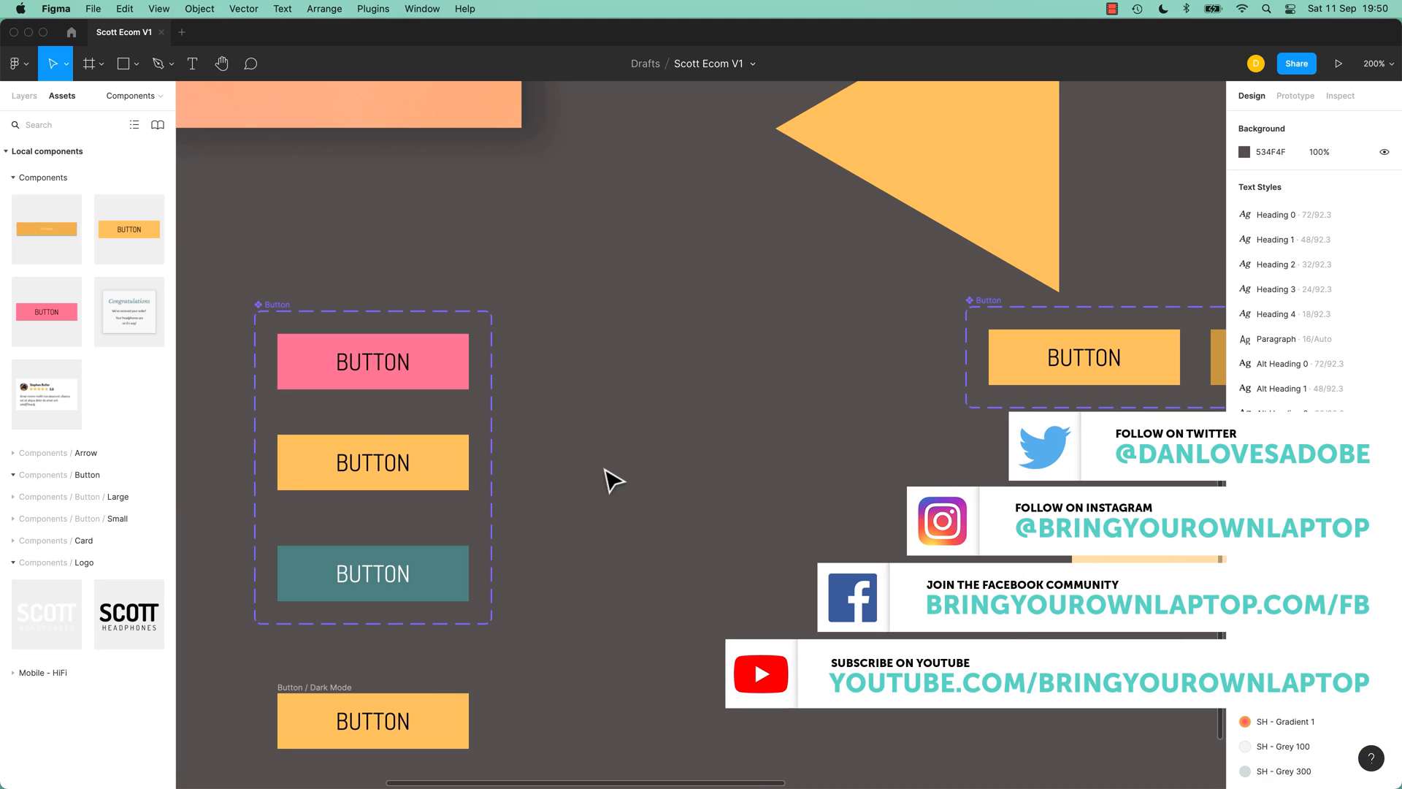
pyautogui.moveTo(471, 414)
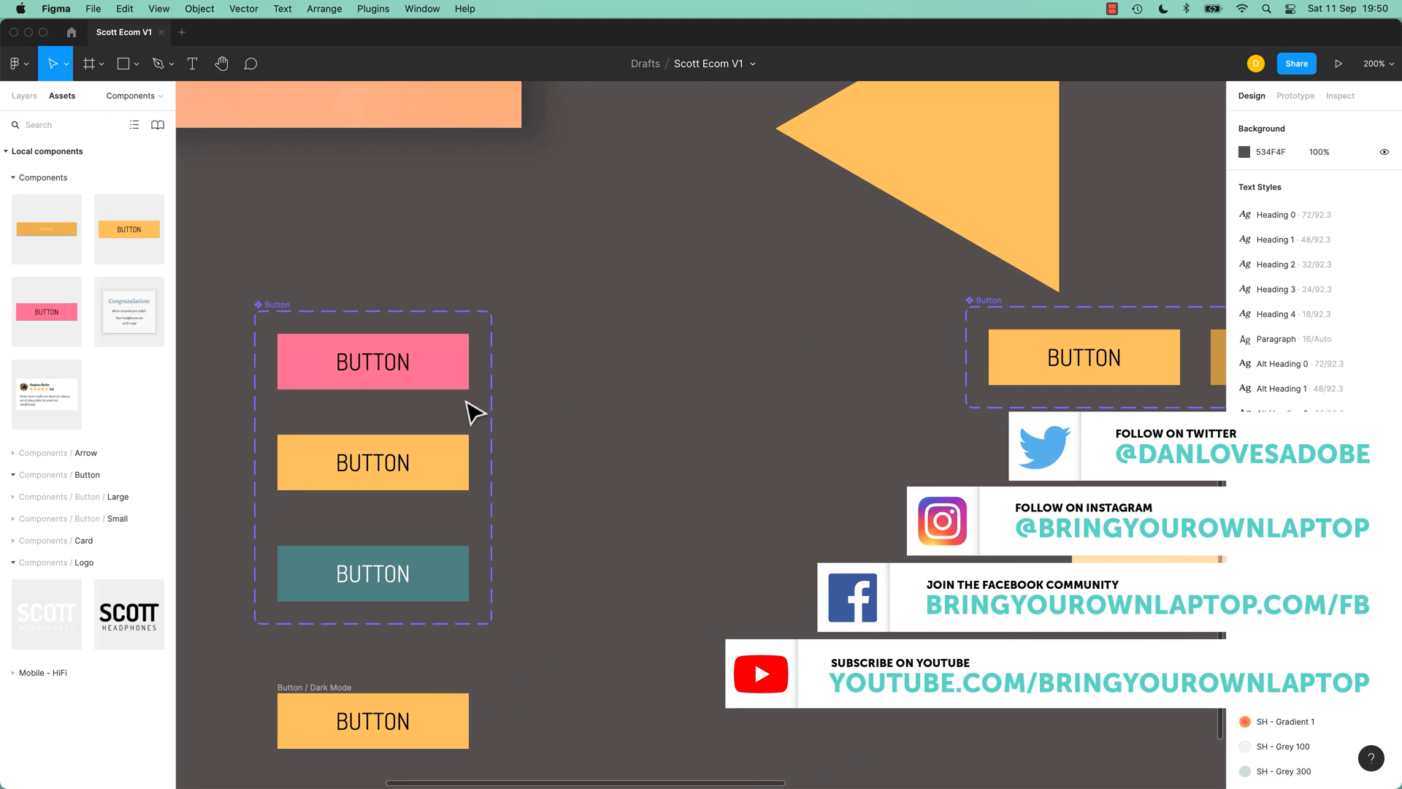
# Step: Cycle the selected button instance through its Mode variants, including Dark Mode
pyautogui.click(373, 463)
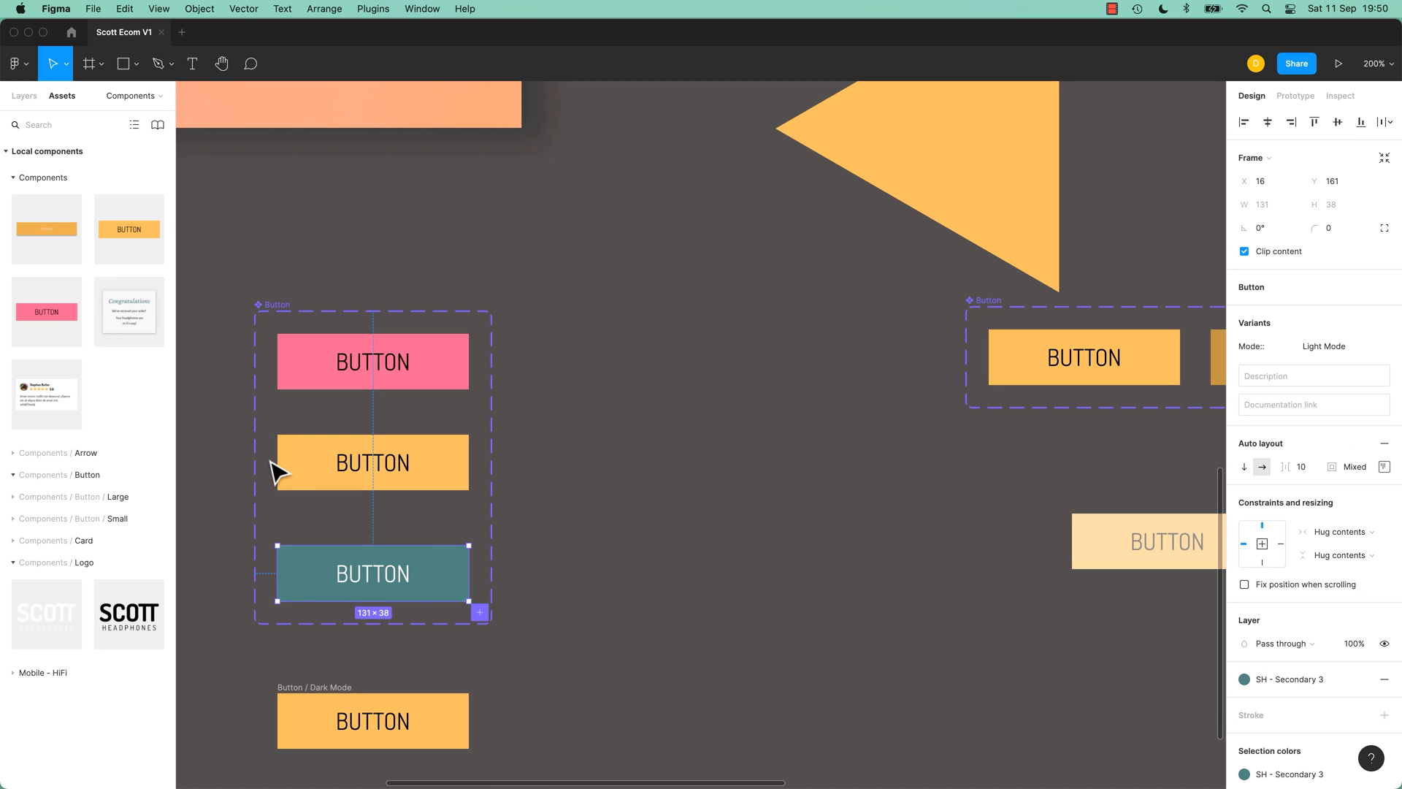
pyautogui.moveTo(45, 313)
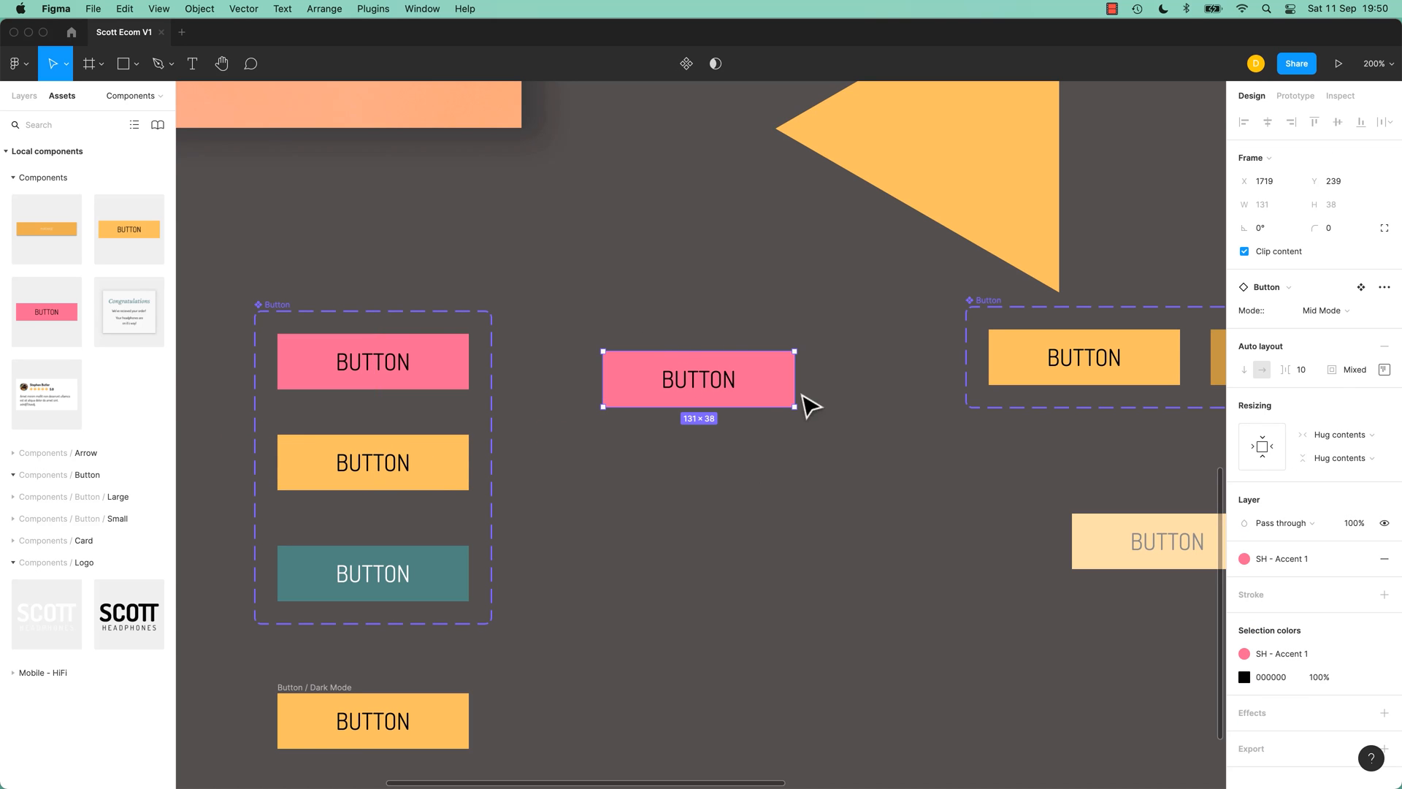
pyautogui.click(1325, 310)
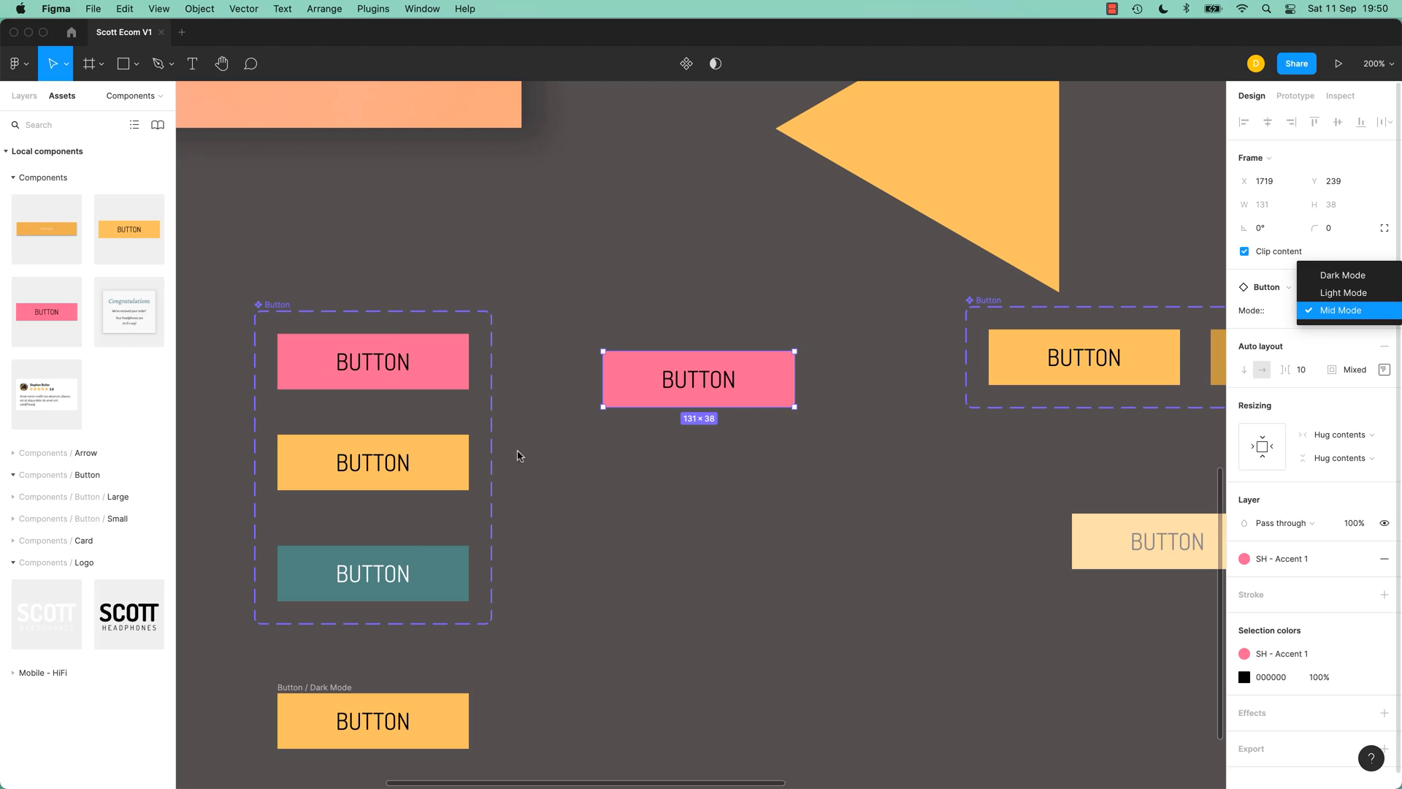
pyautogui.click(1344, 309)
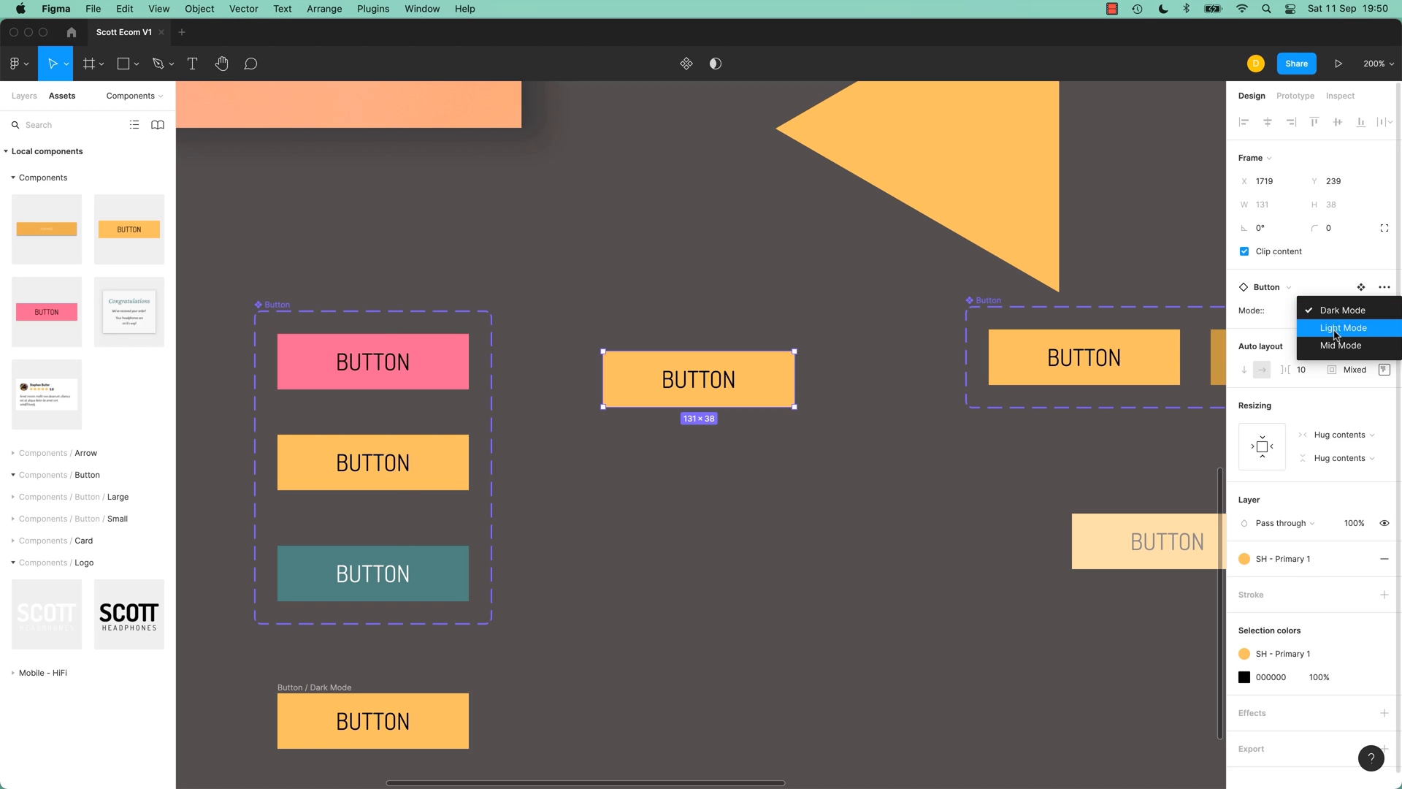
pyautogui.click(1344, 327)
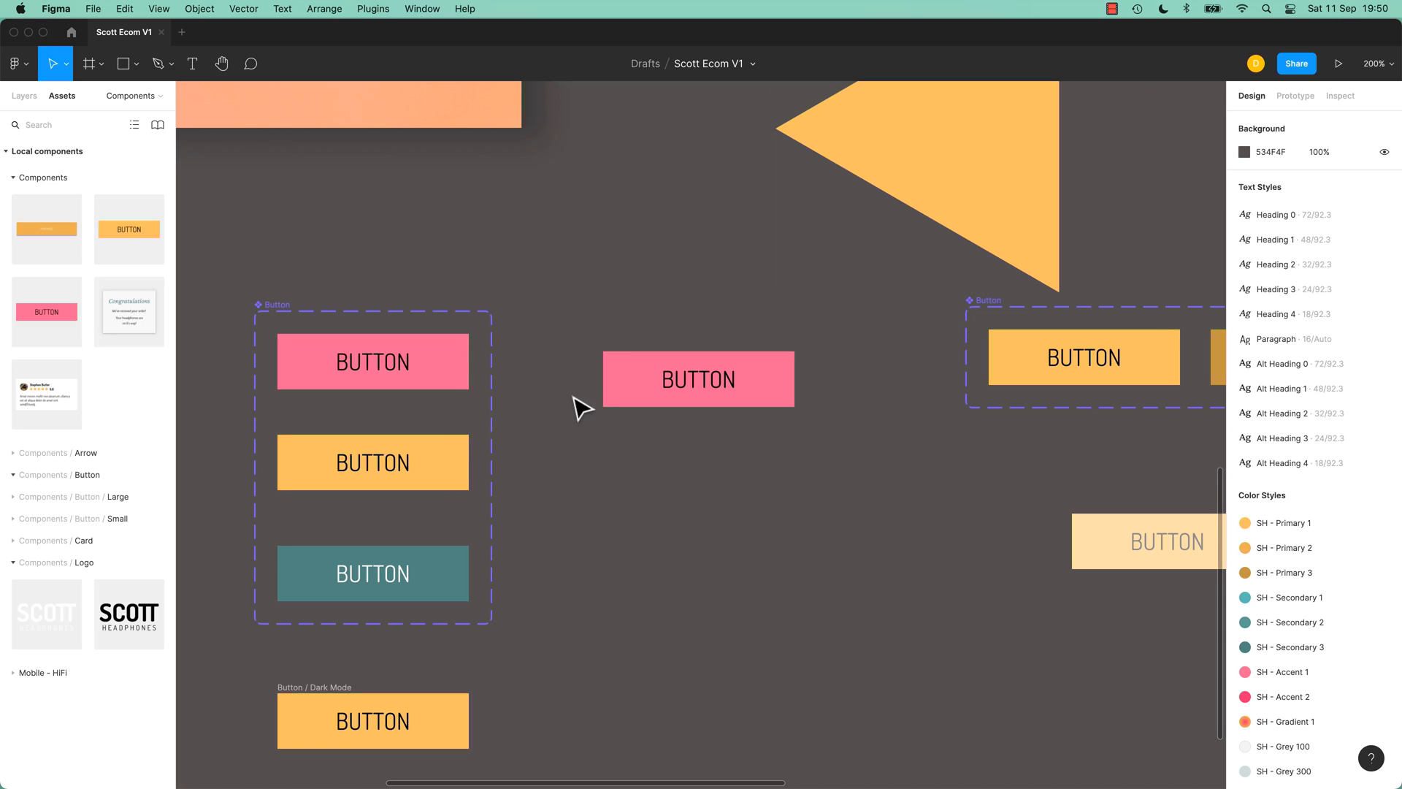
pyautogui.moveTo(743, 509)
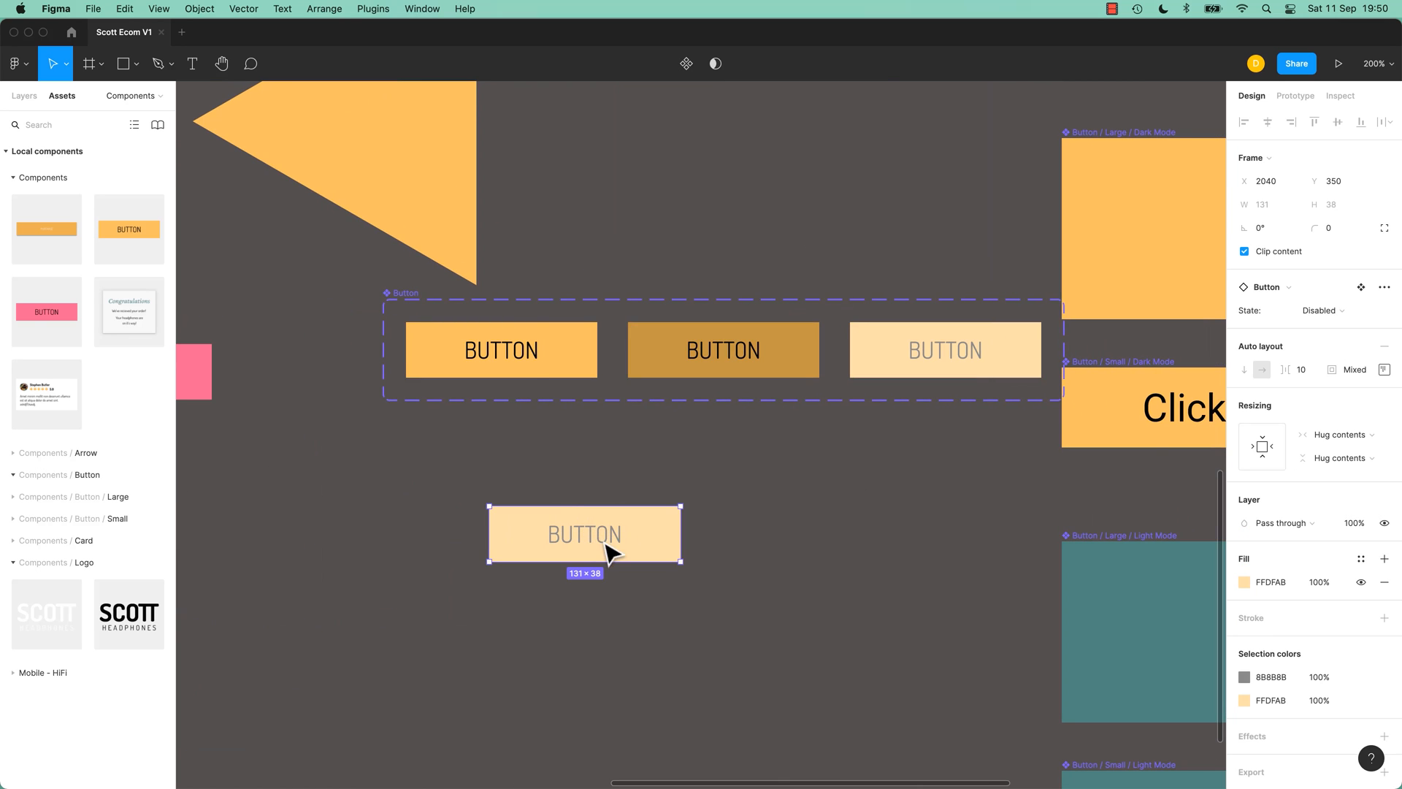
pyautogui.moveTo(862, 499)
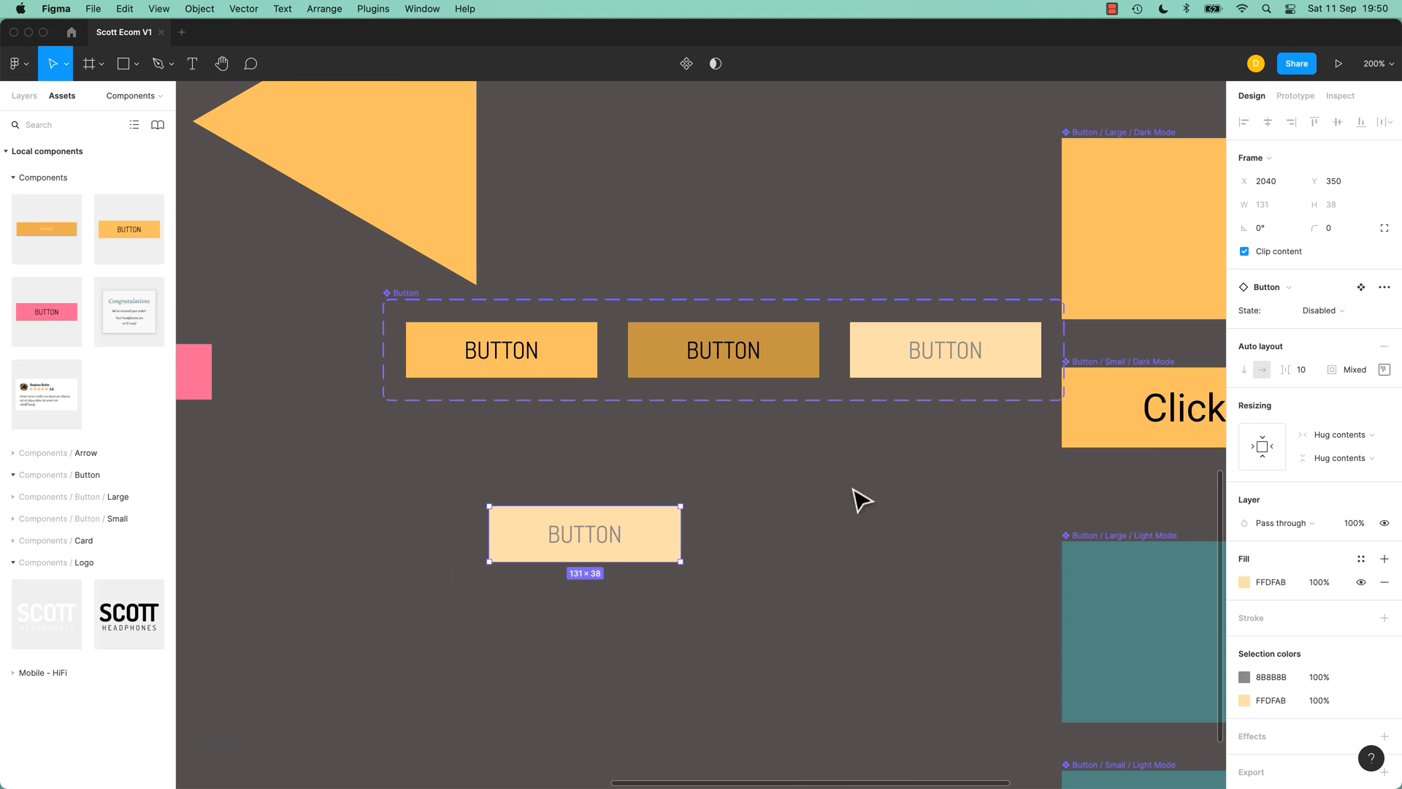
# Step: Change another button instance's State from Disabled to Hover
pyautogui.click(1320, 310)
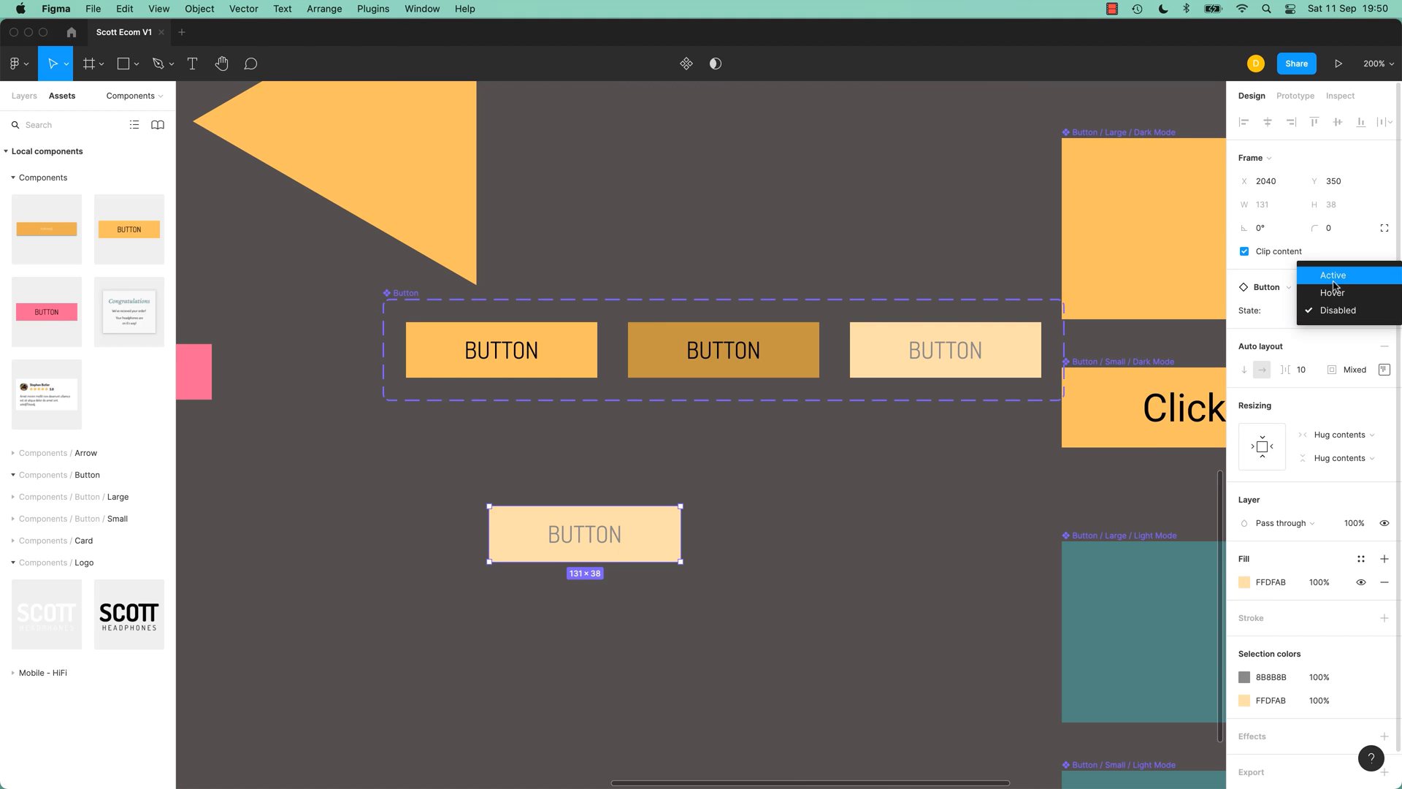
pyautogui.click(1332, 292)
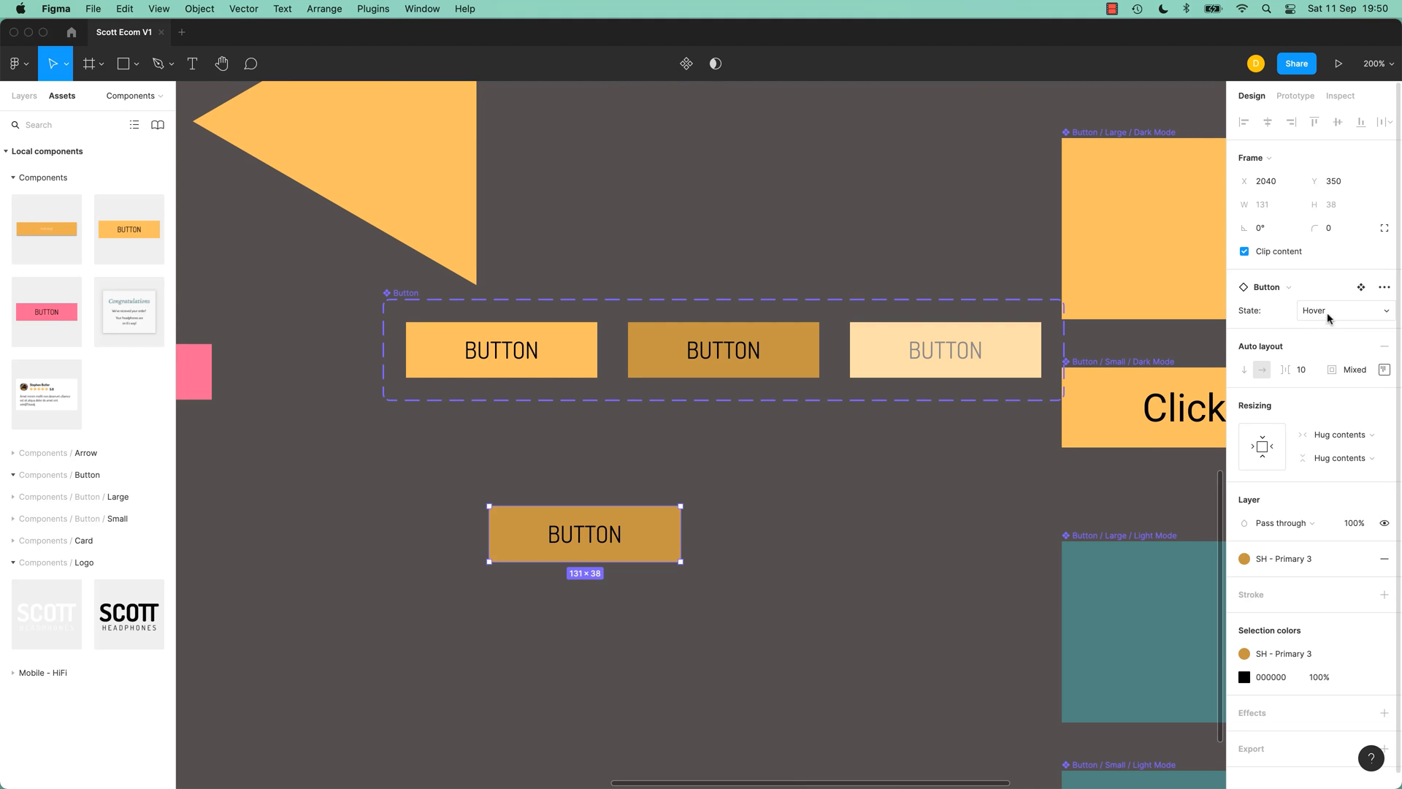
pyautogui.click(1340, 309)
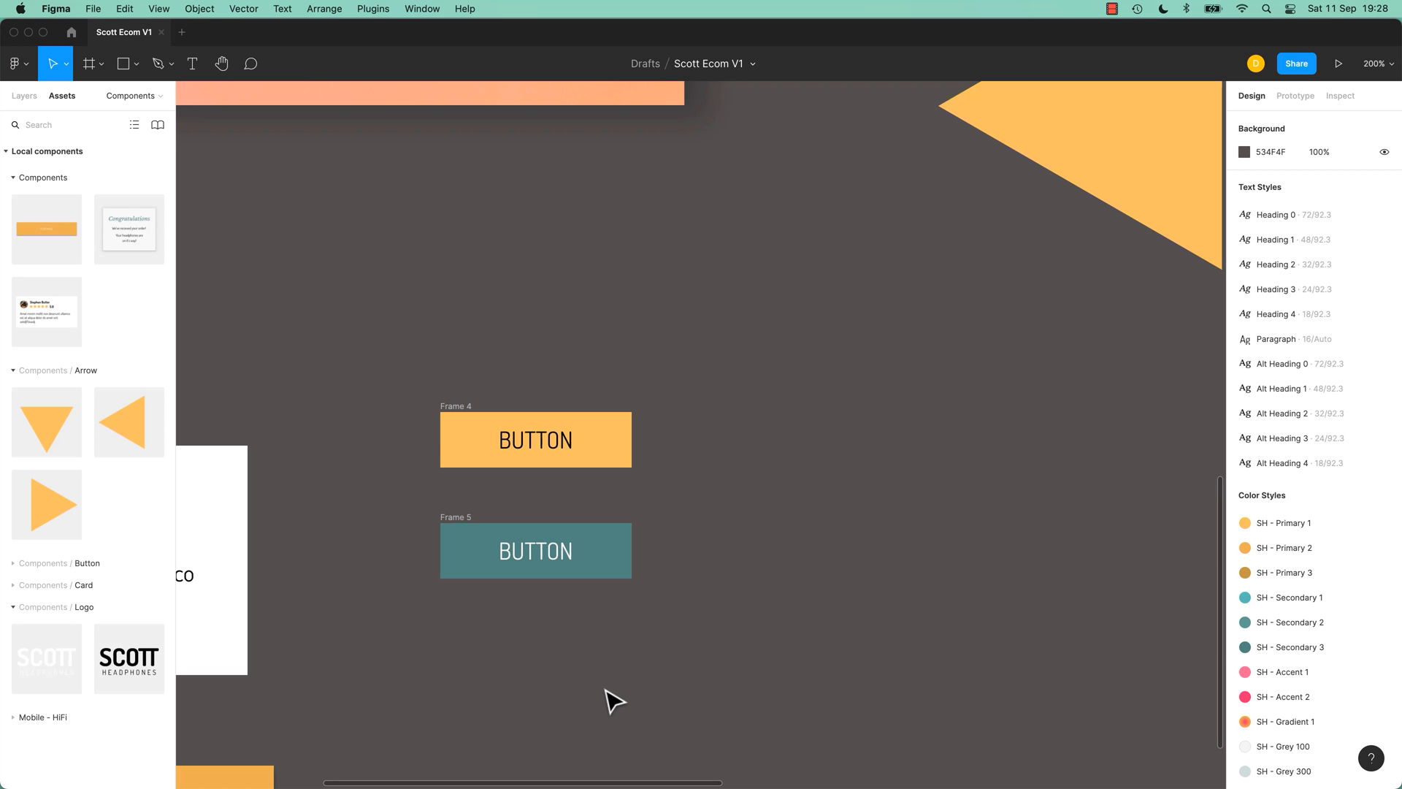
# Step: Rename Frame 4 to 'Button / Dark Mode' and Frame 5 to 'Button / Light Mode'
pyautogui.click(535, 440)
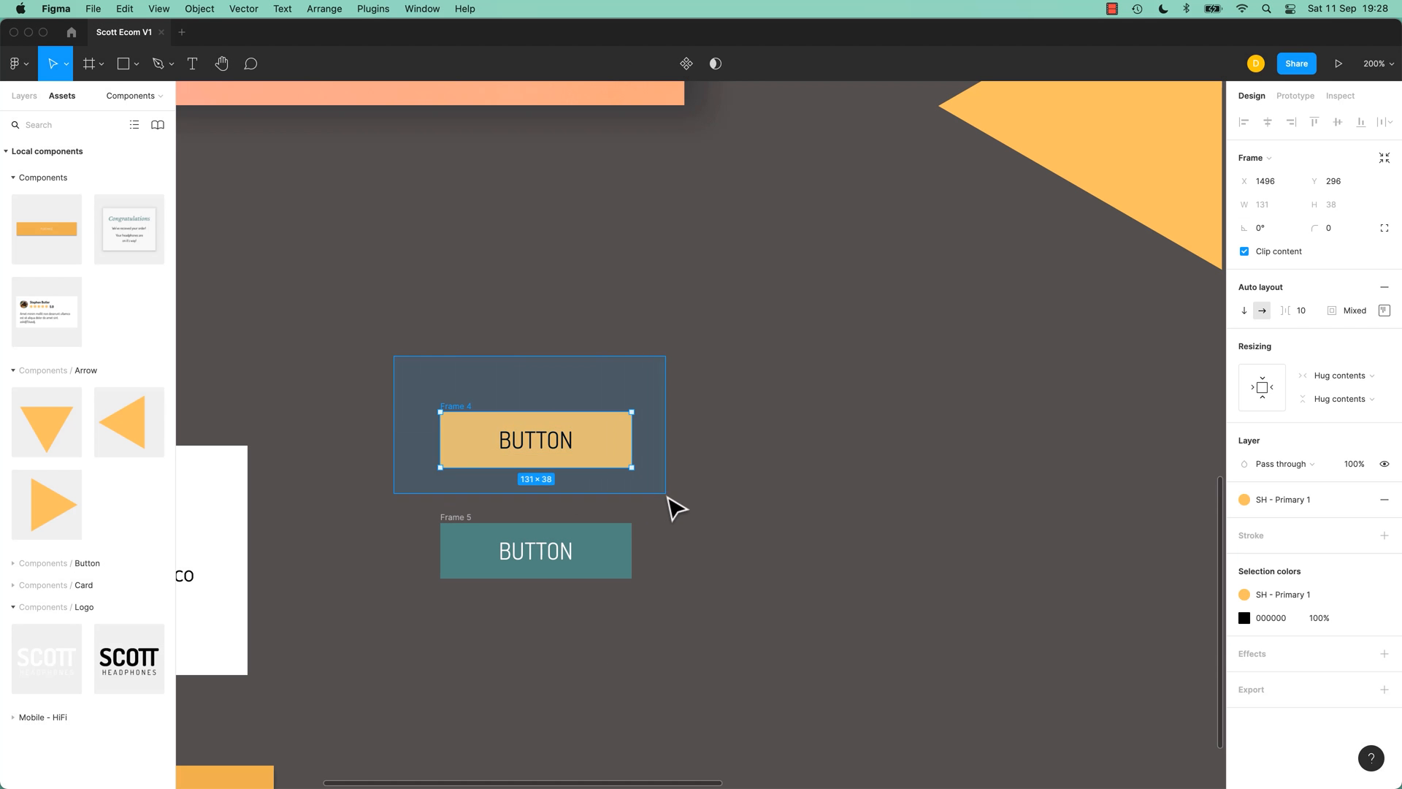
pyautogui.click(535, 550)
pyautogui.write('Button / Light Mode')
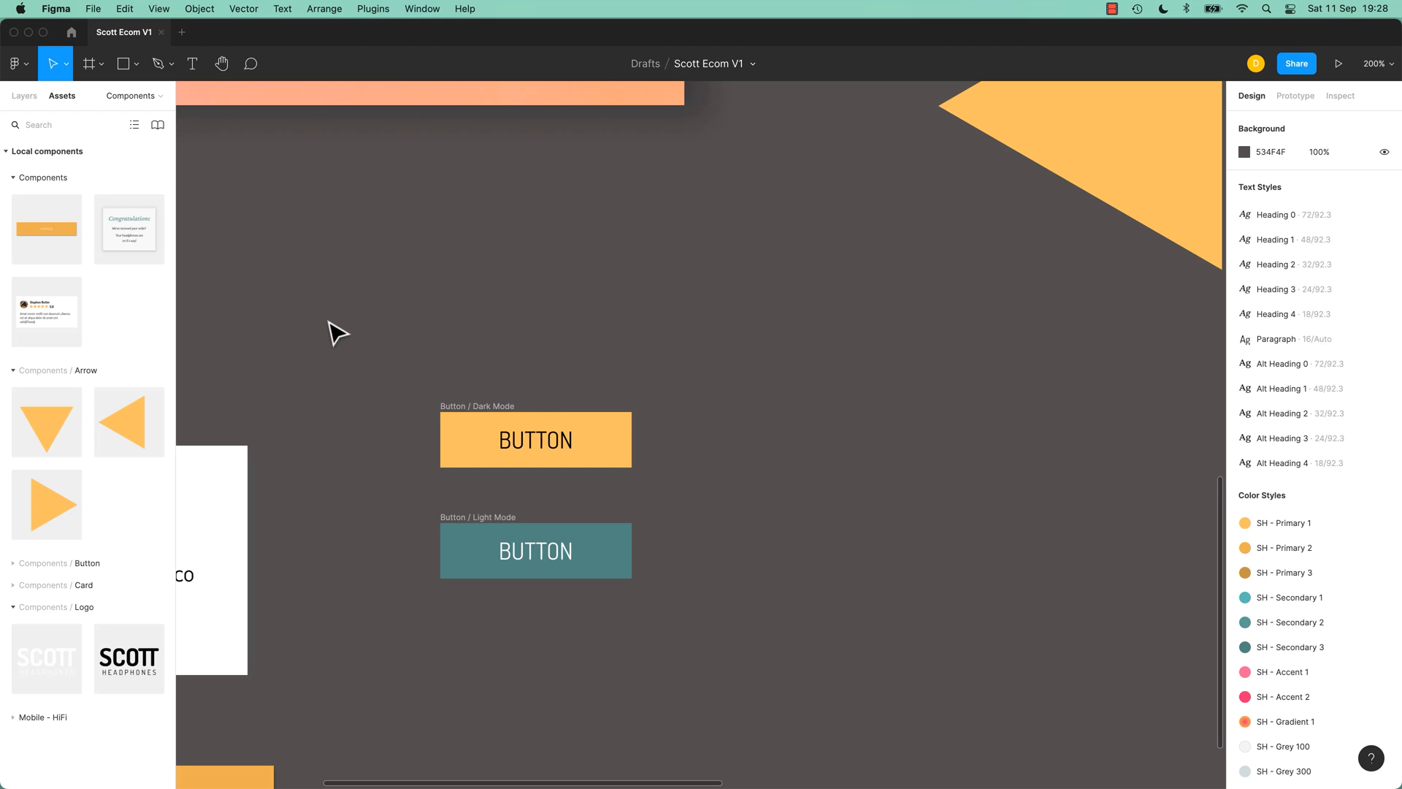
pyautogui.click(535, 440)
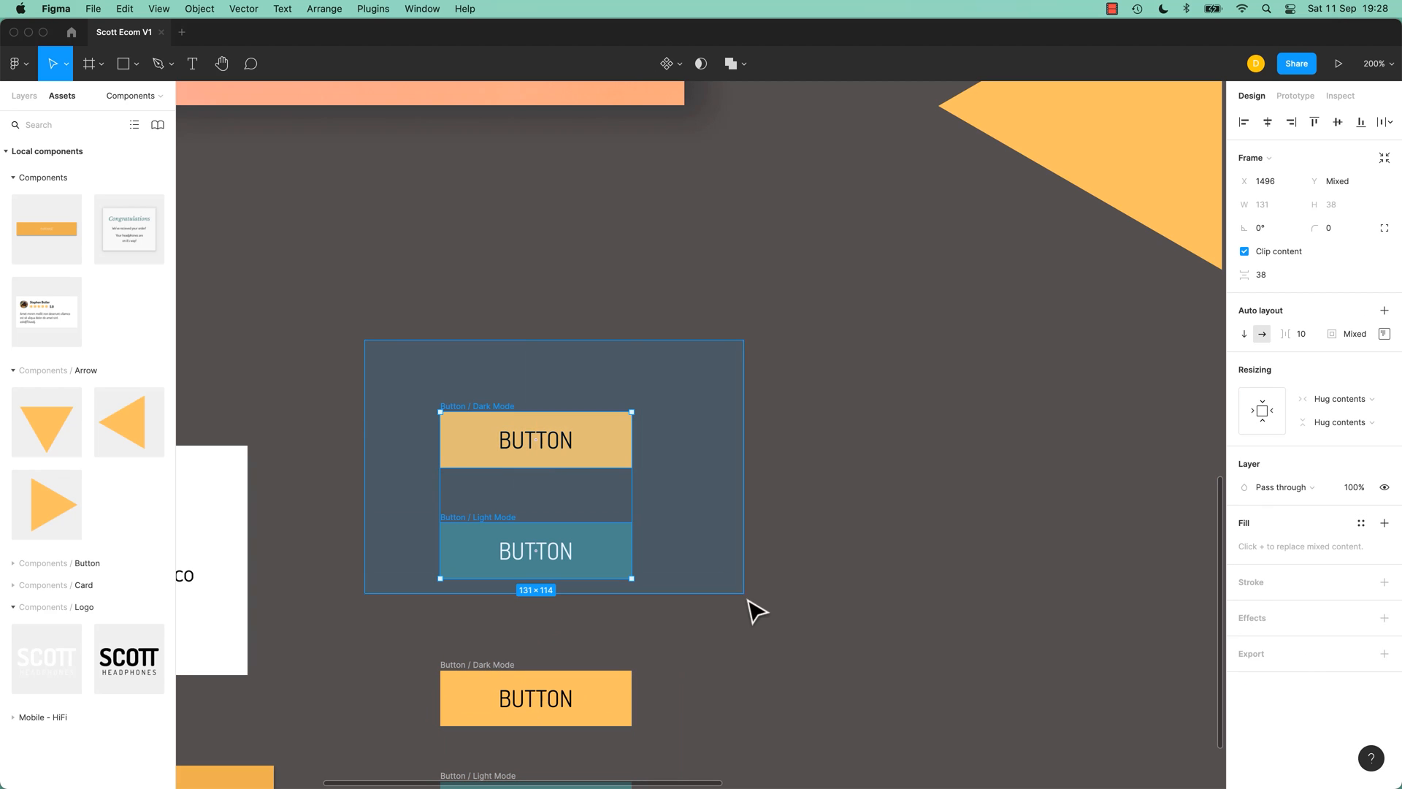
# Step: Create multiple components so each of the two button frames becomes its own component
pyautogui.click(679, 62)
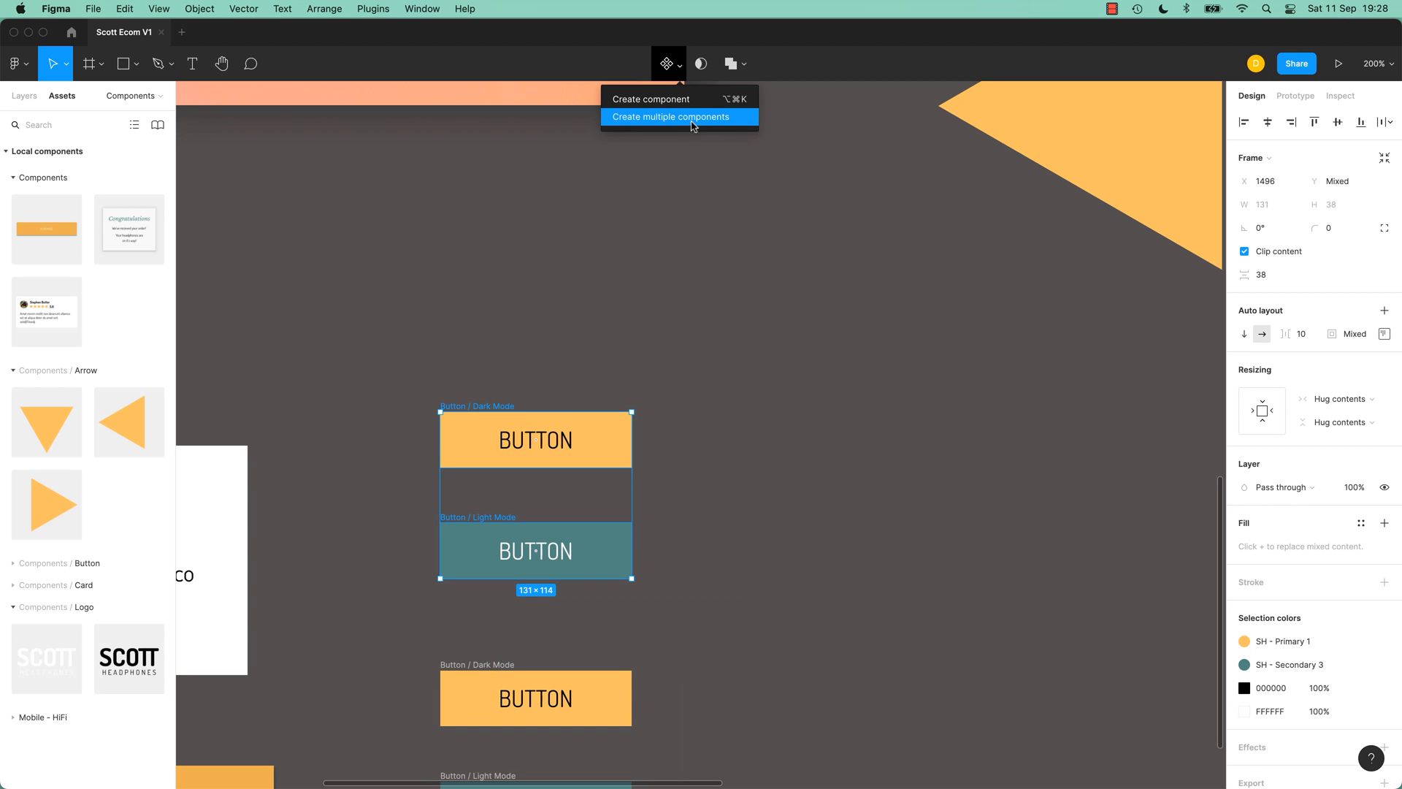
pyautogui.click(671, 117)
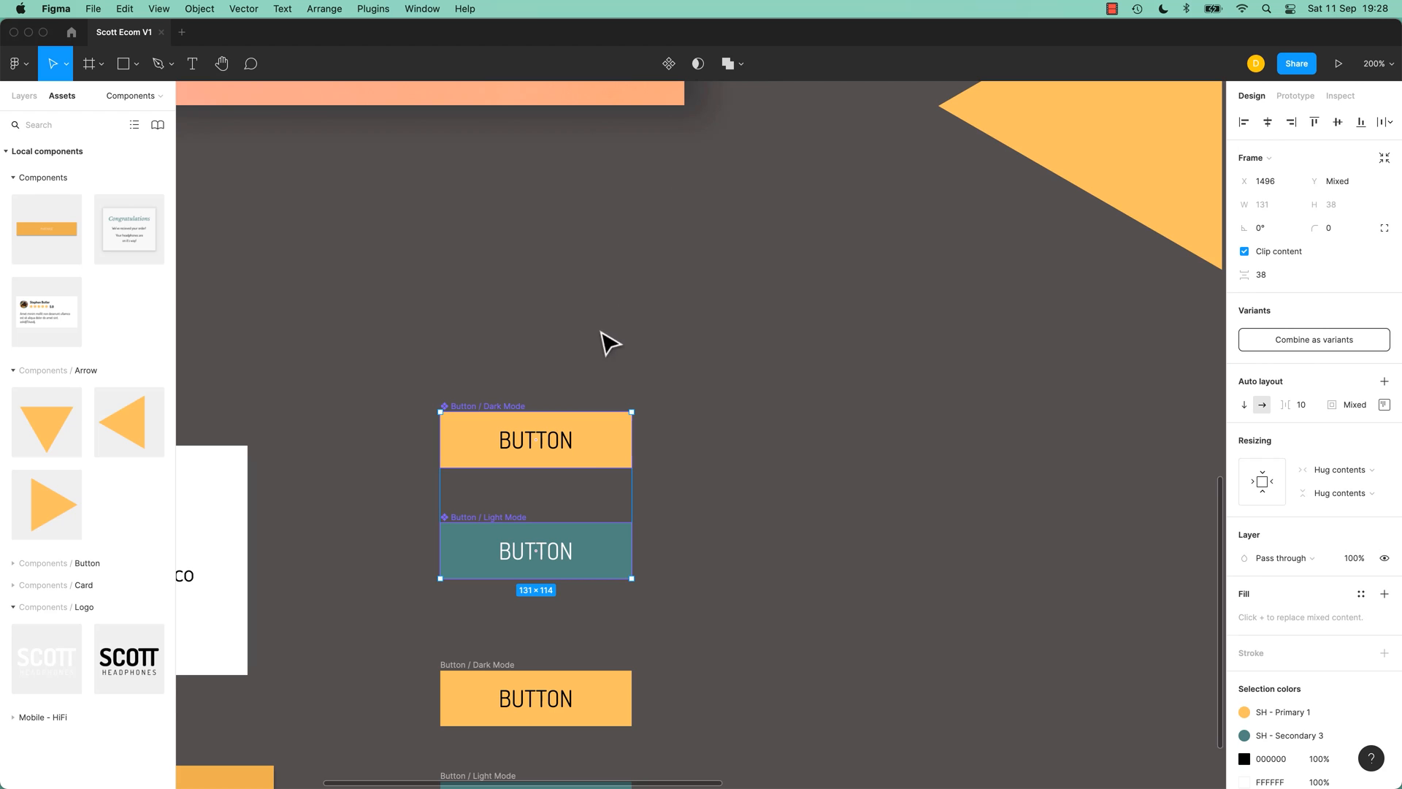
pyautogui.click(612, 343)
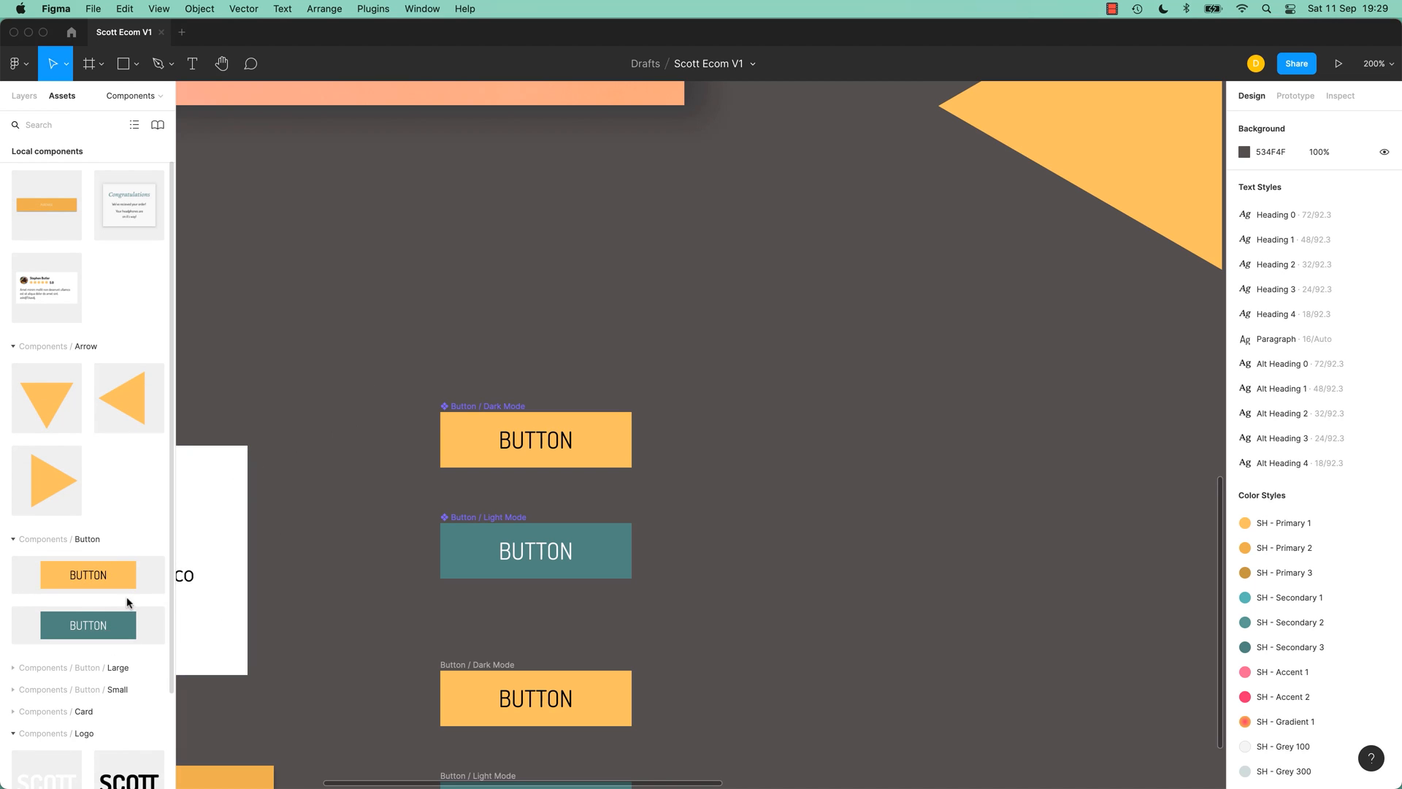
pyautogui.moveTo(422, 348)
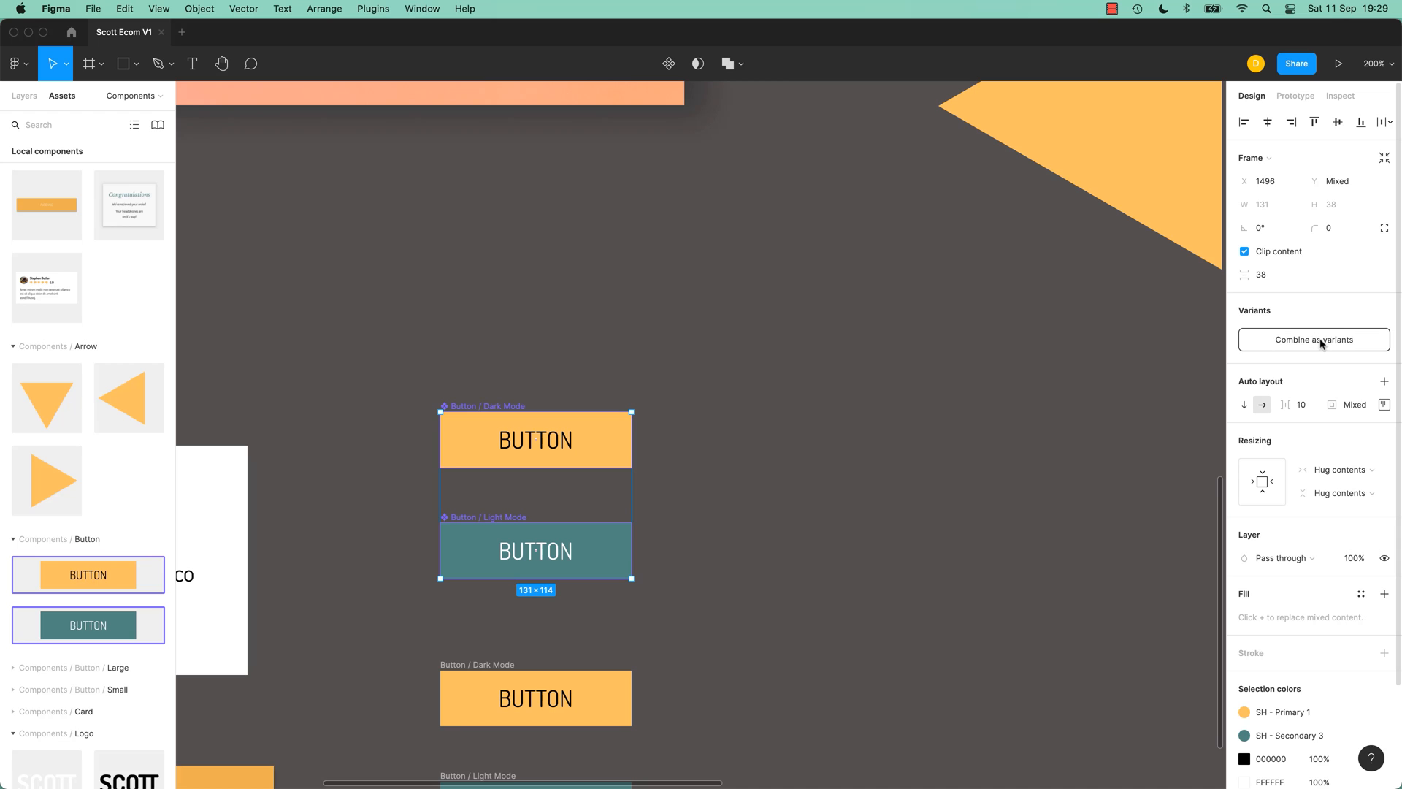
# Step: Combine the two button components as variants into one Button component set
pyautogui.click(1312, 339)
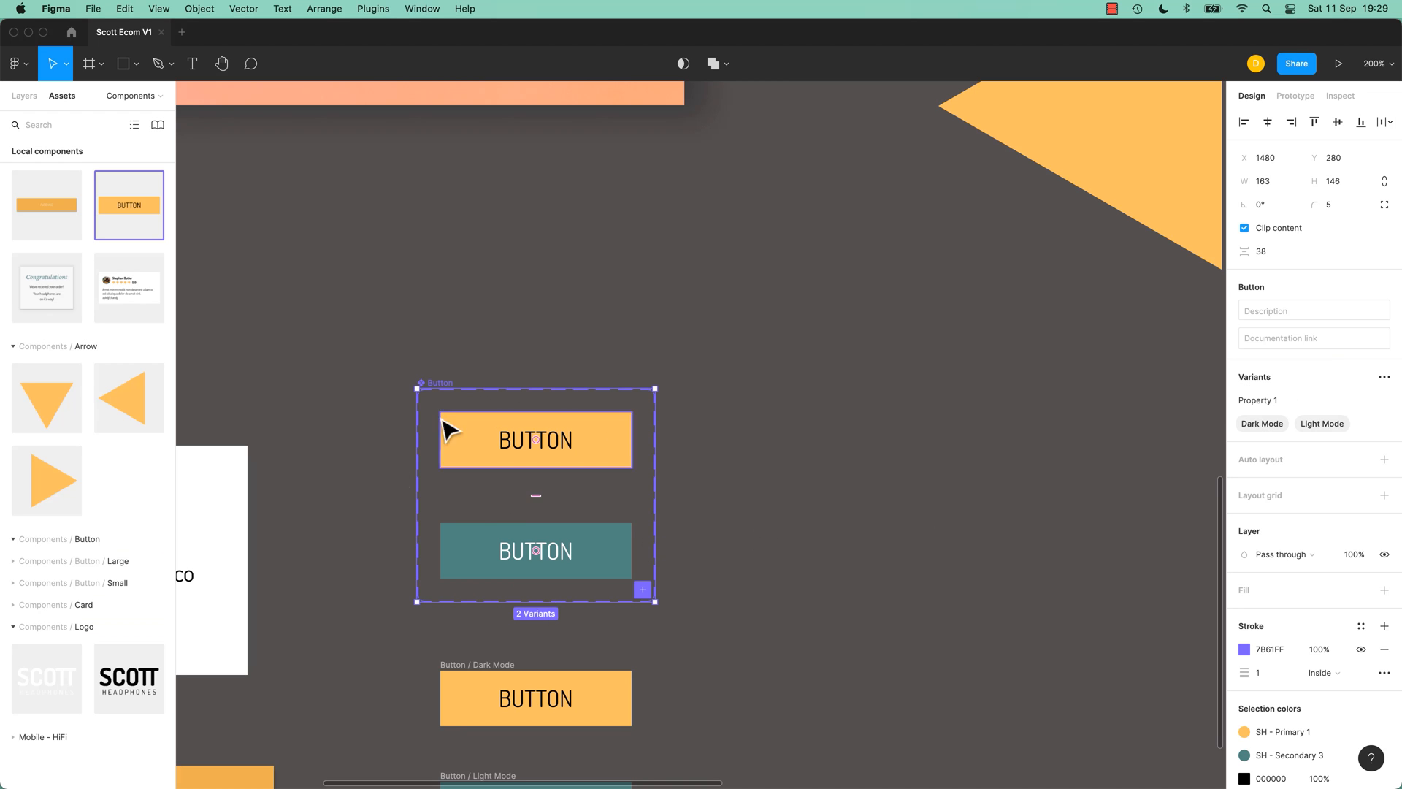
pyautogui.moveTo(660, 452)
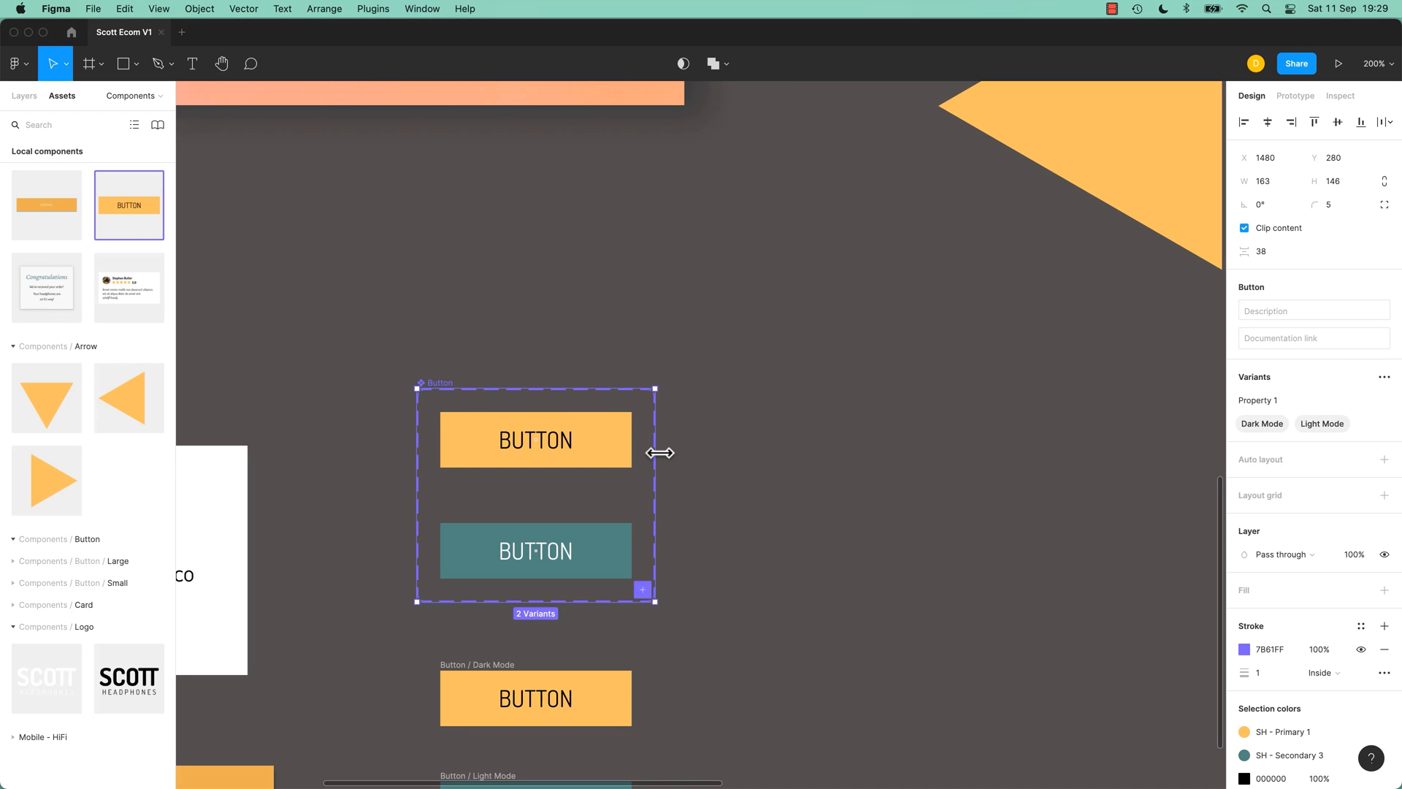
pyautogui.click(631, 484)
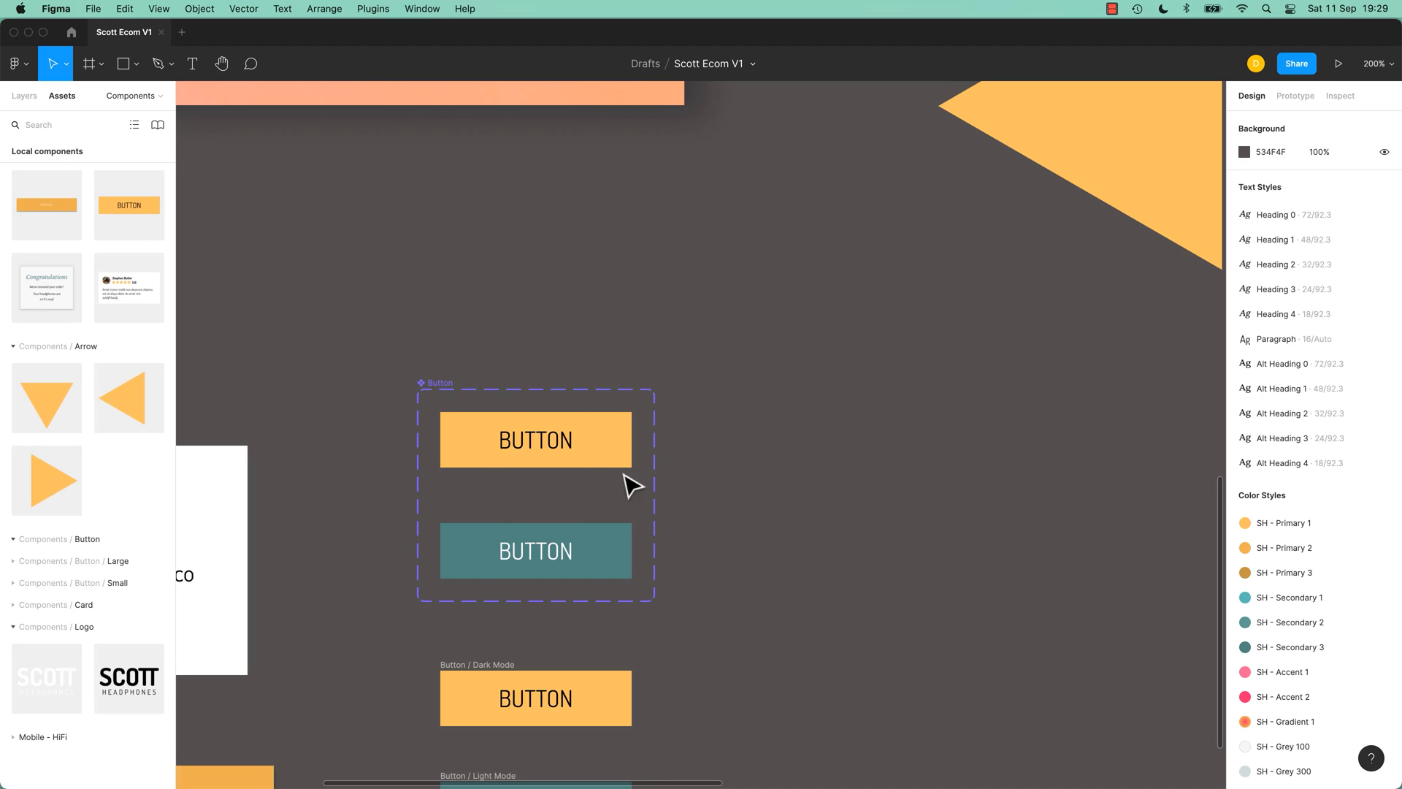
pyautogui.moveTo(447, 418)
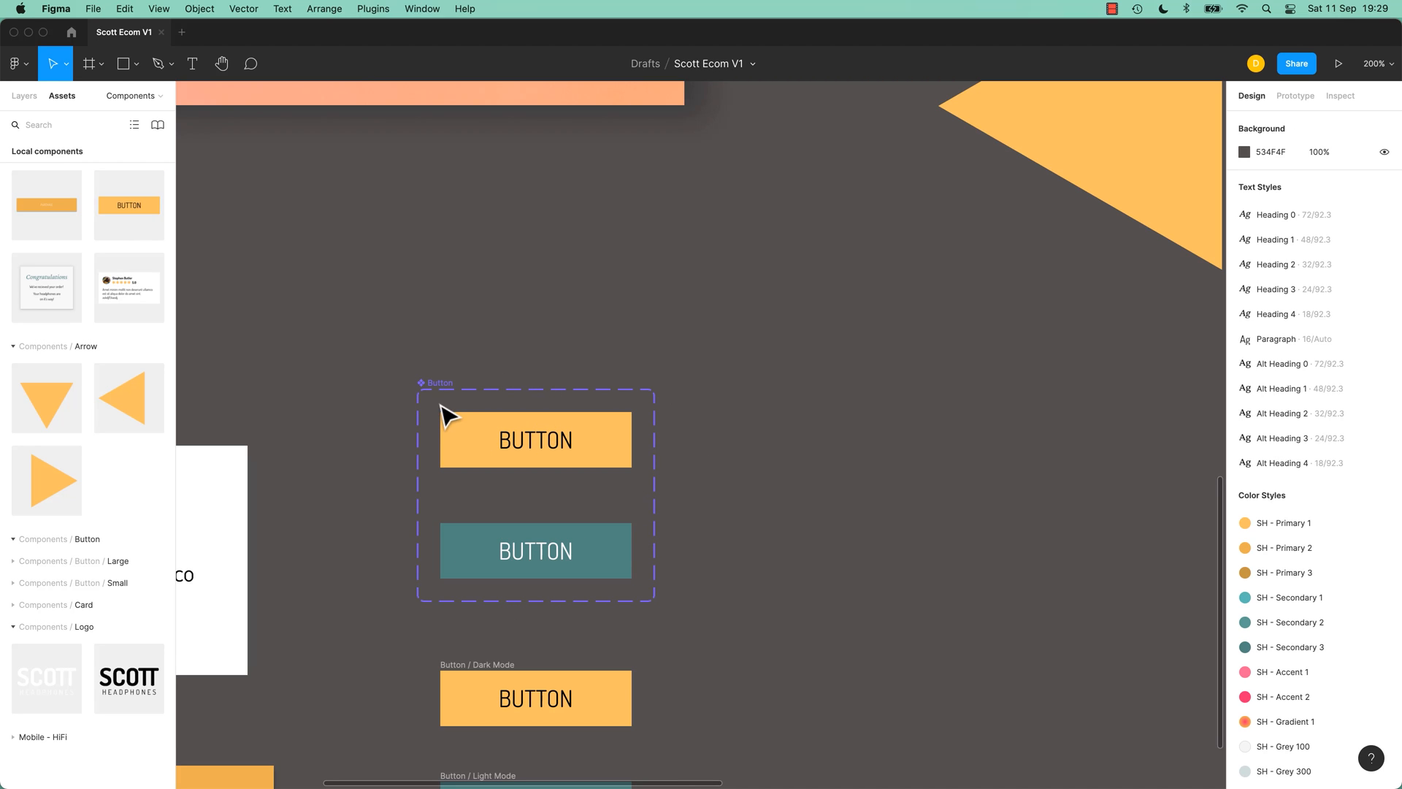
pyautogui.moveTo(211, 238)
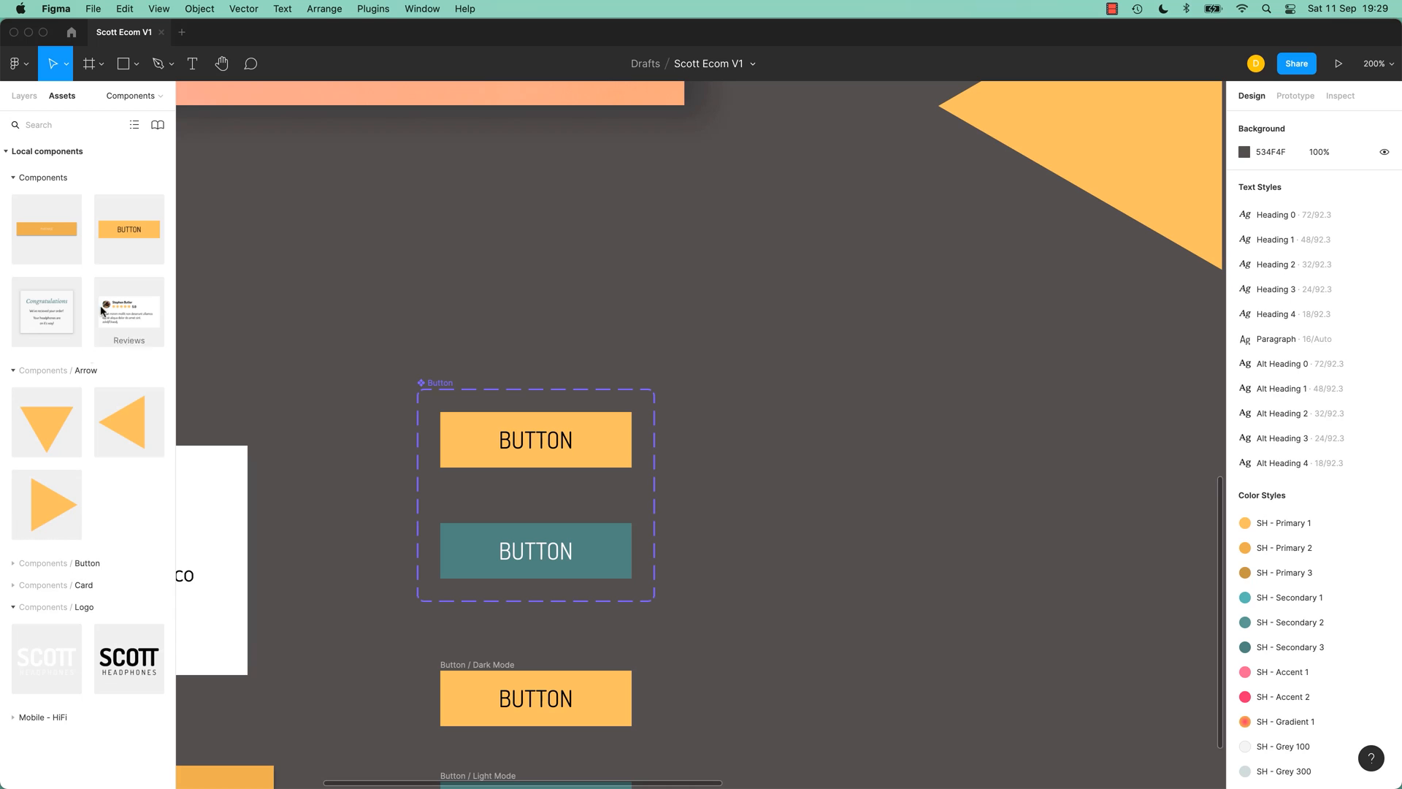
pyautogui.moveTo(130, 231)
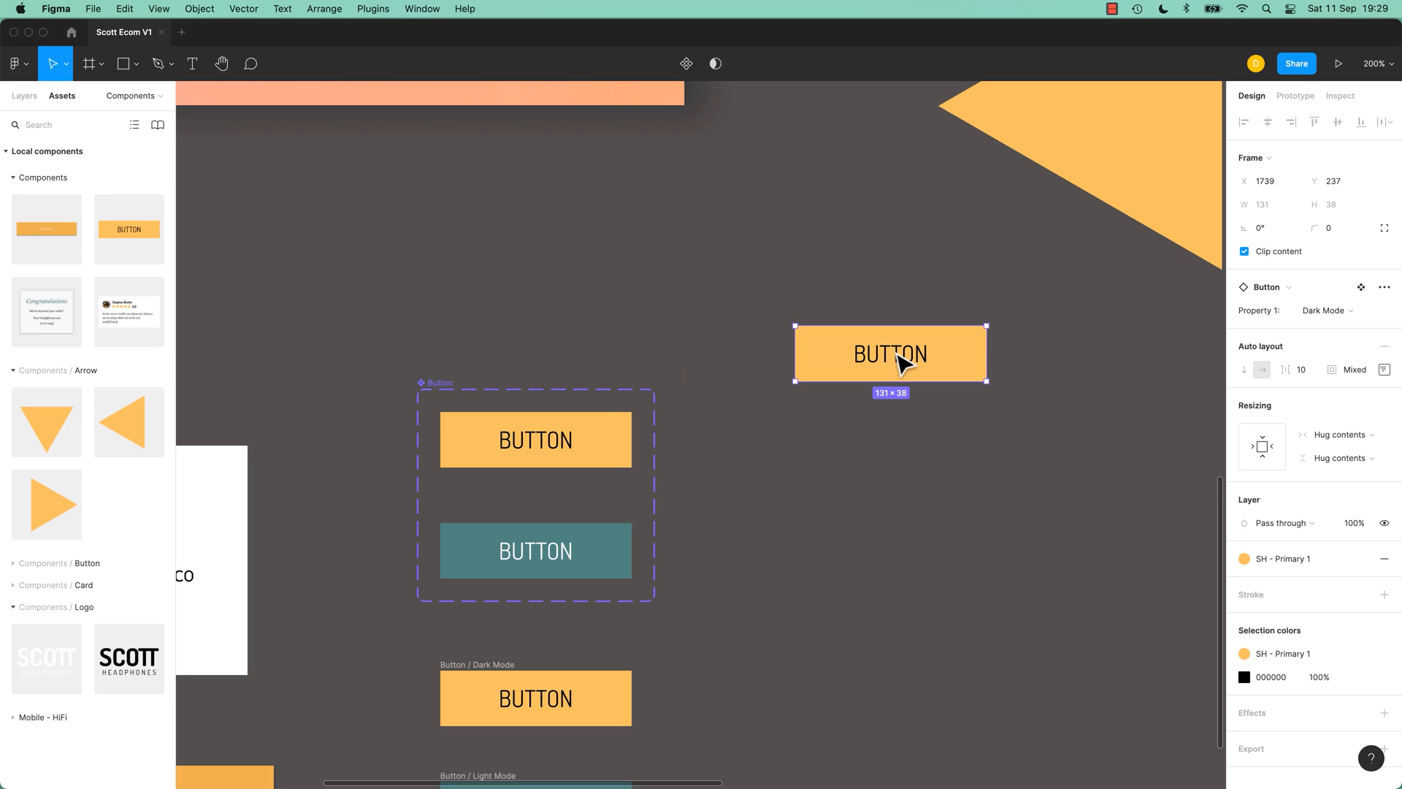
# Step: Confirm the placed Button instance's Property 1 stays on Dark Mode
pyautogui.click(1326, 310)
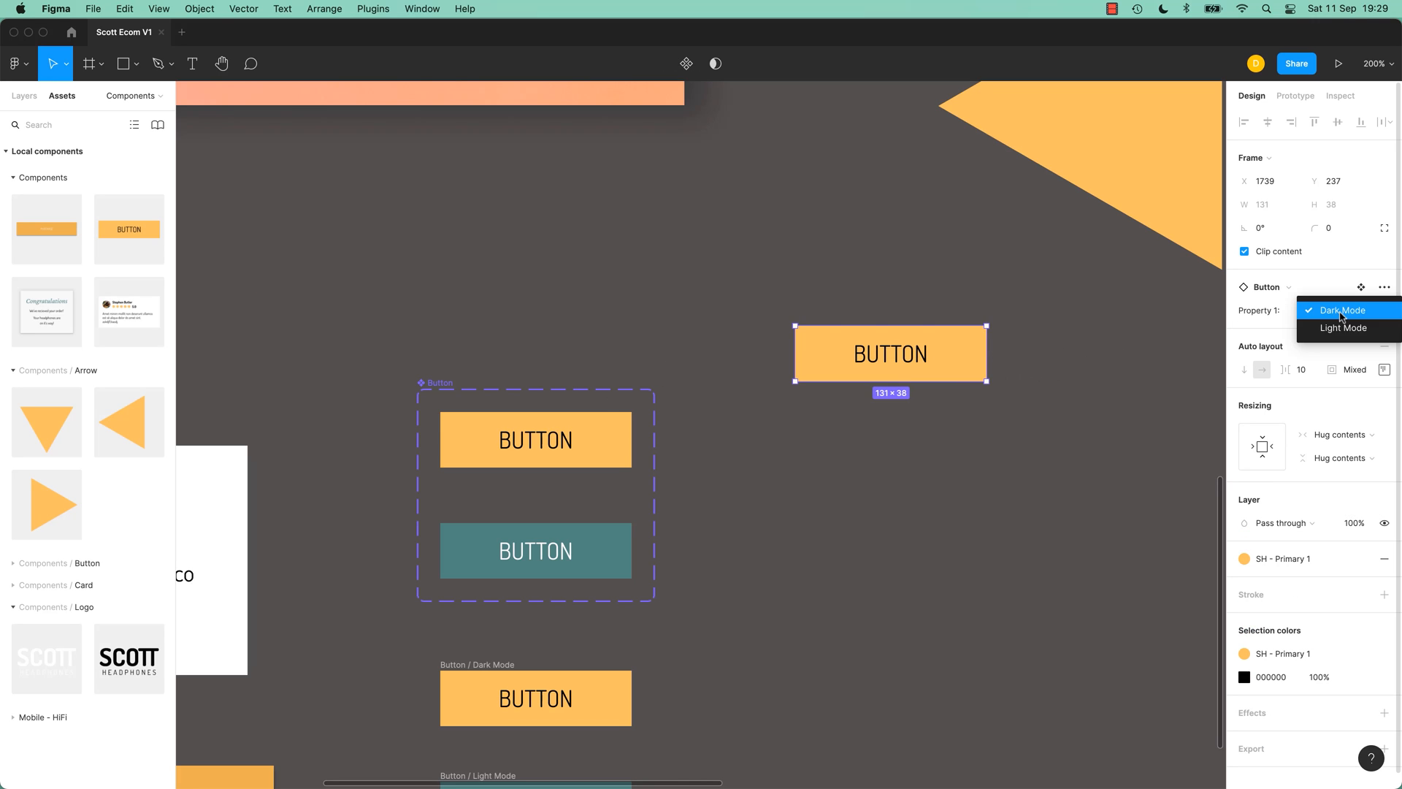
pyautogui.click(1341, 310)
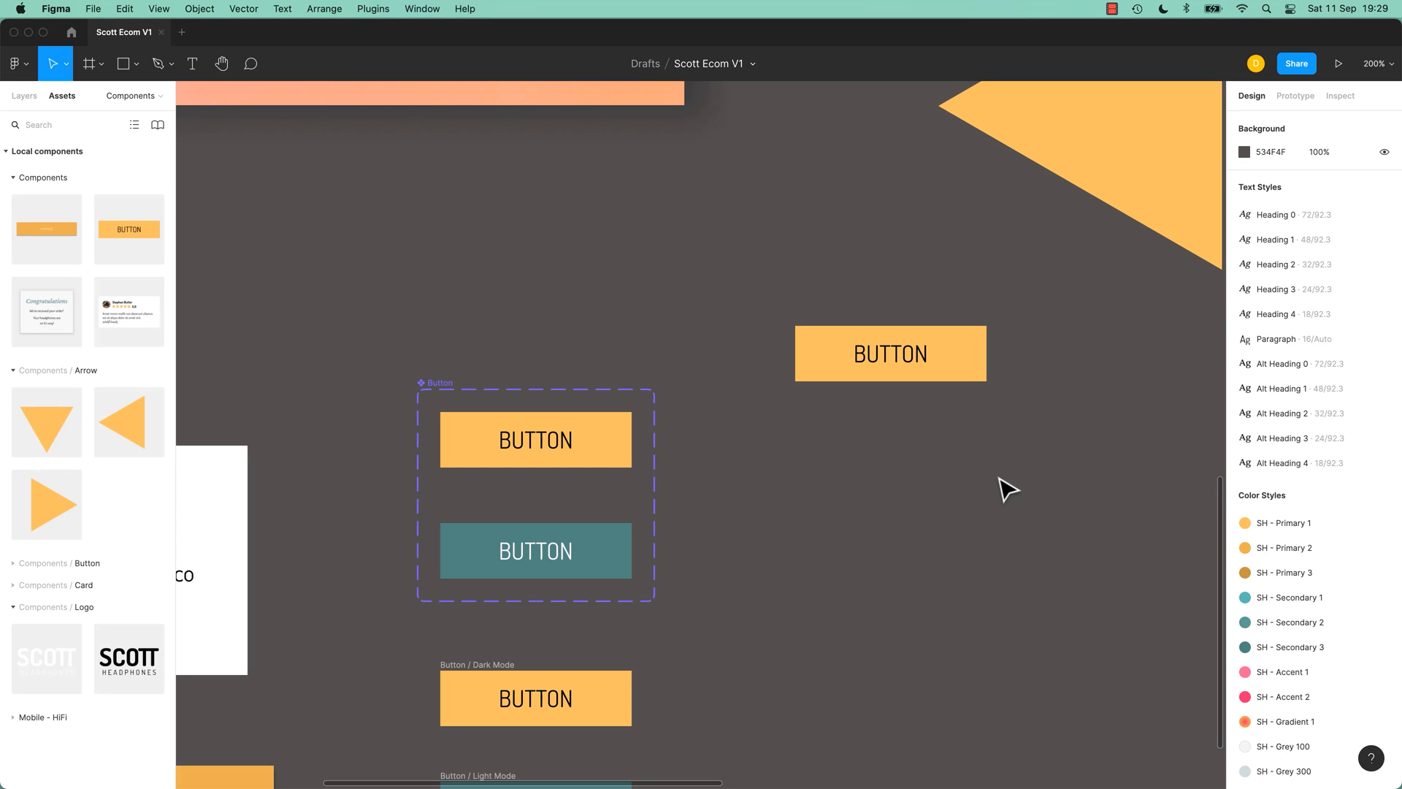
pyautogui.moveTo(958, 490)
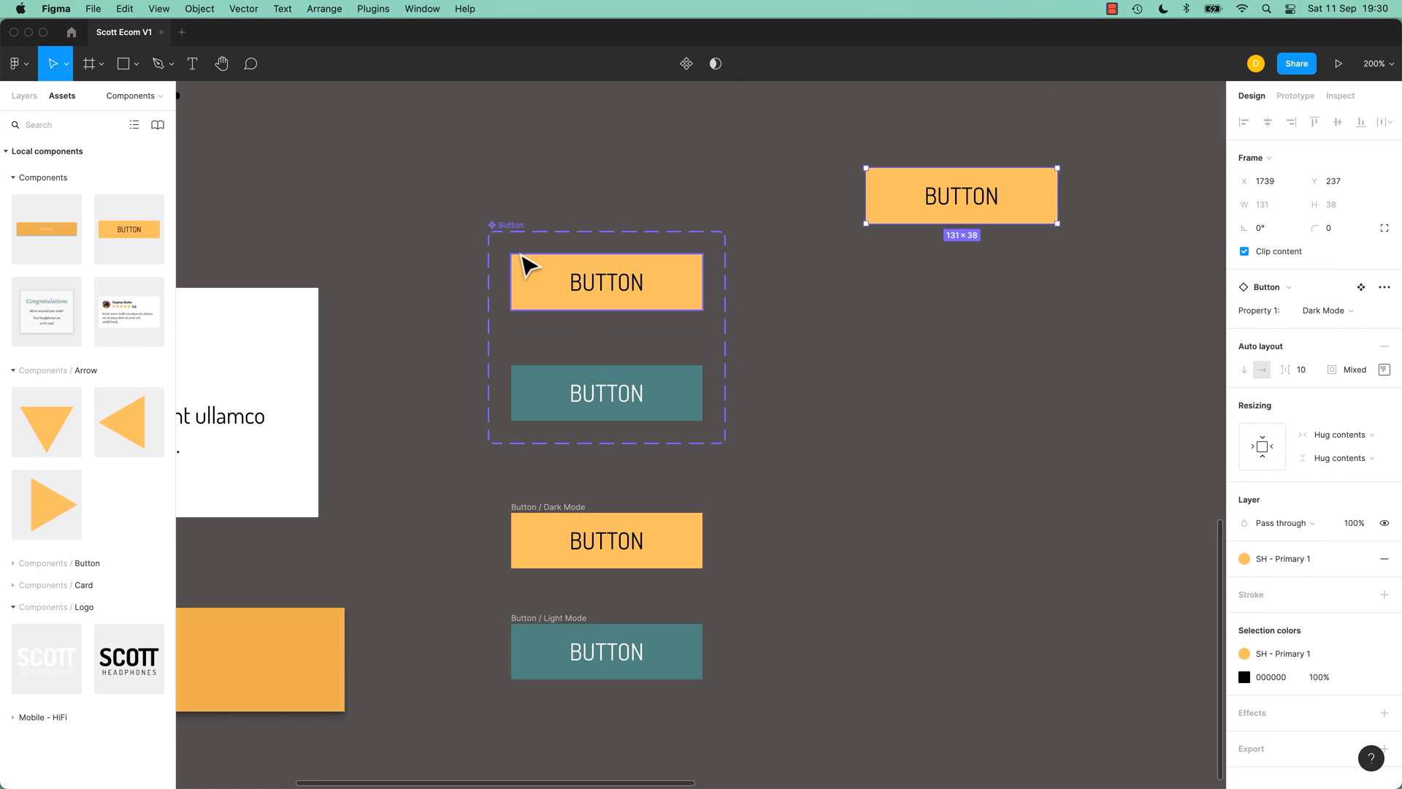
# Step: Rename the copied button 'Button / Mid Mode' and fill it with the pink SH - Accent 1 style
pyautogui.click(449, 230)
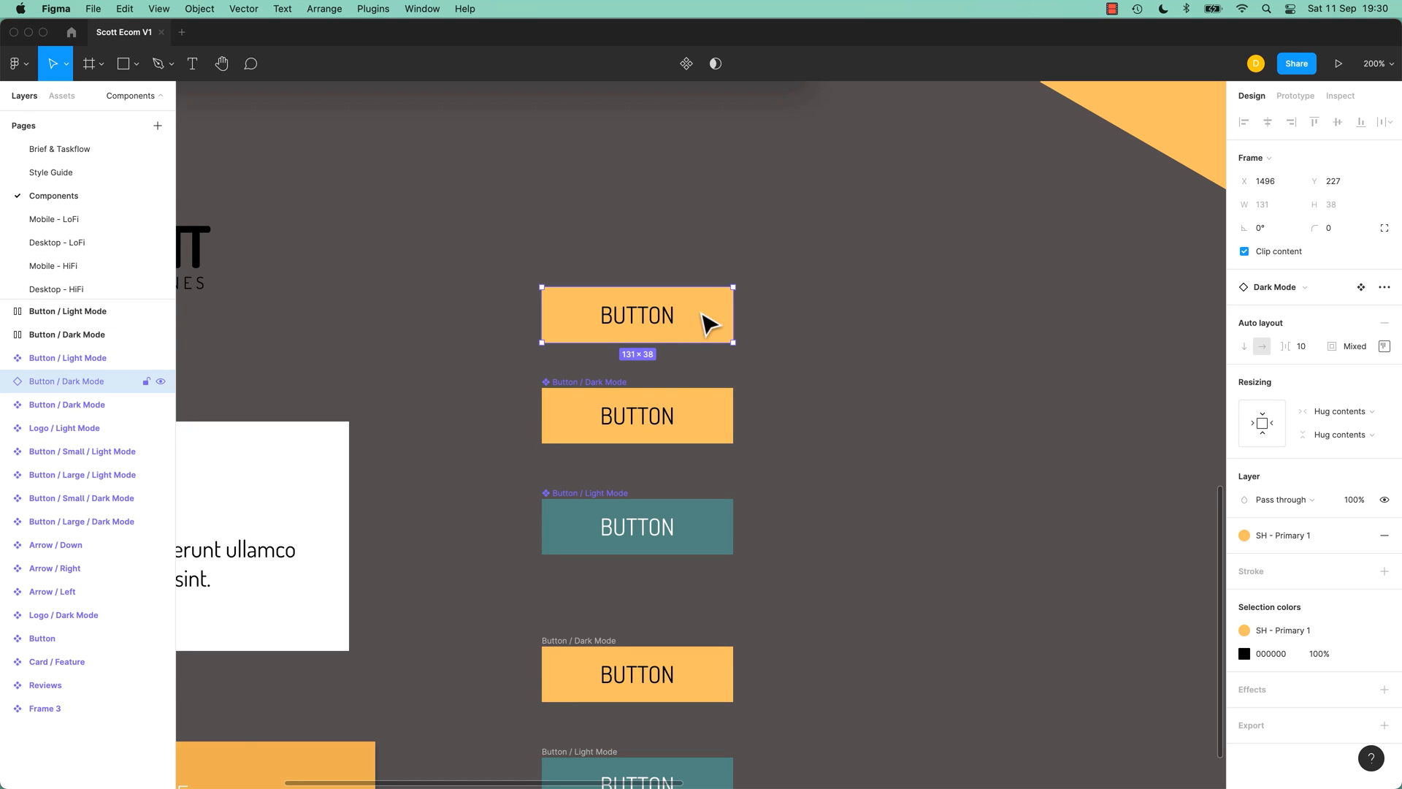
pyautogui.rightClick(636, 314)
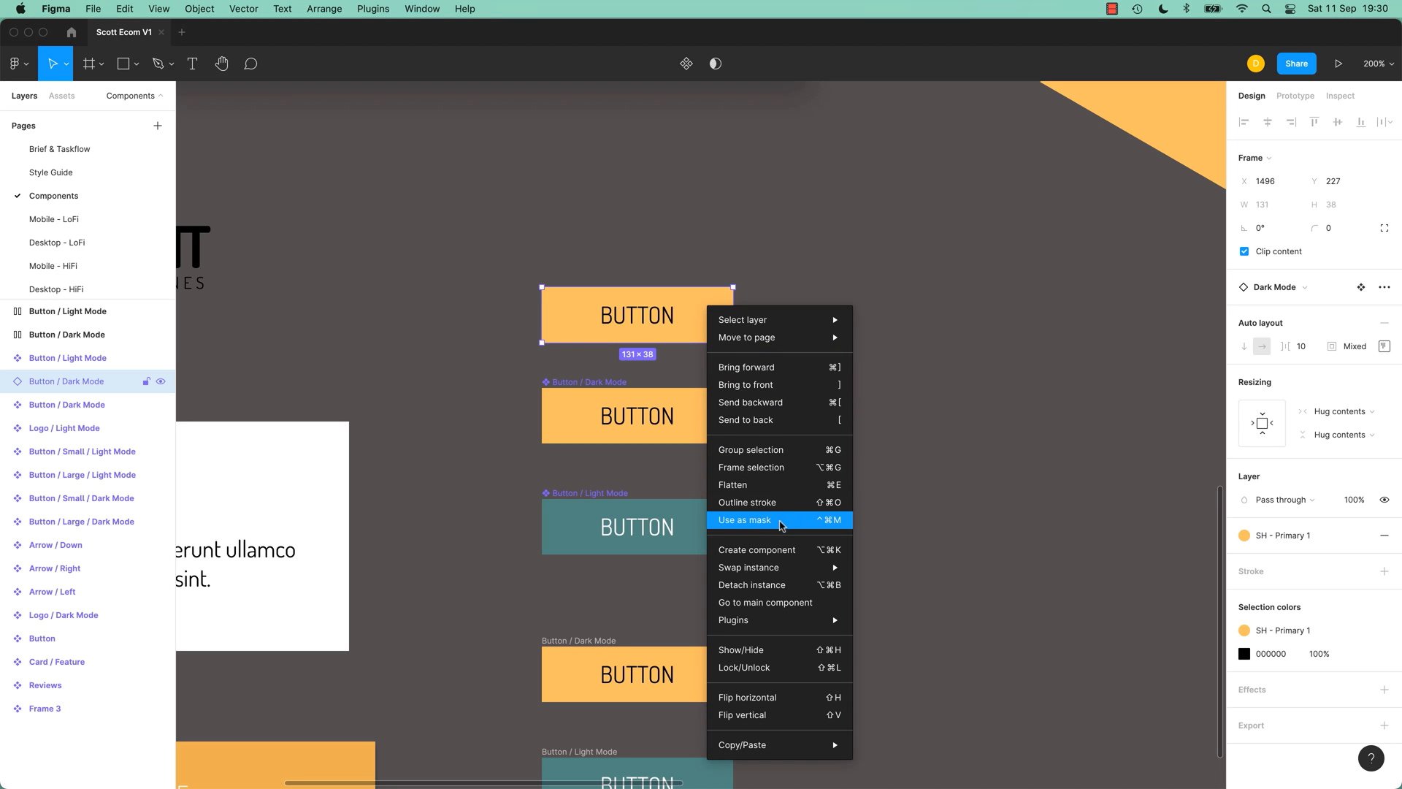
pyautogui.moveTo(770, 584)
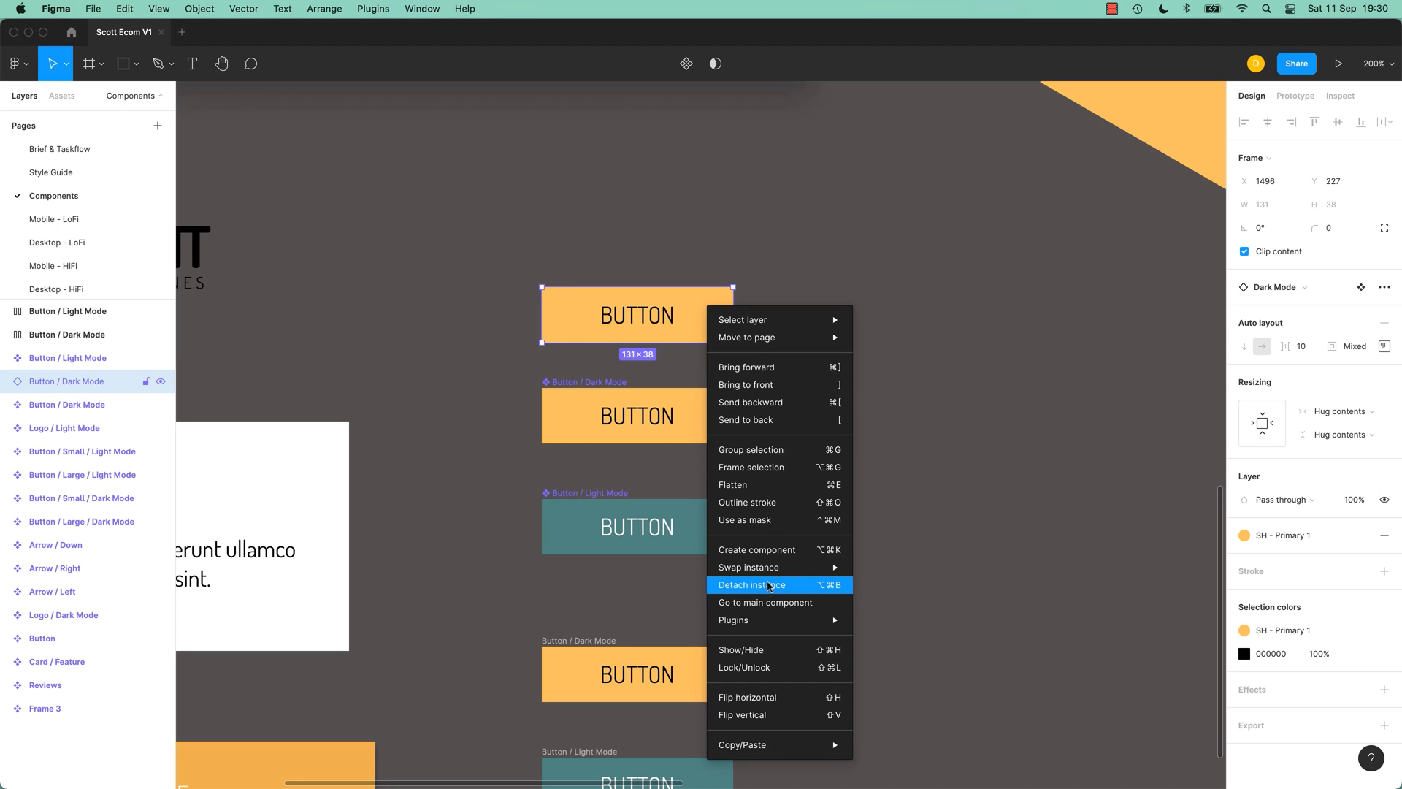
pyautogui.click(751, 584)
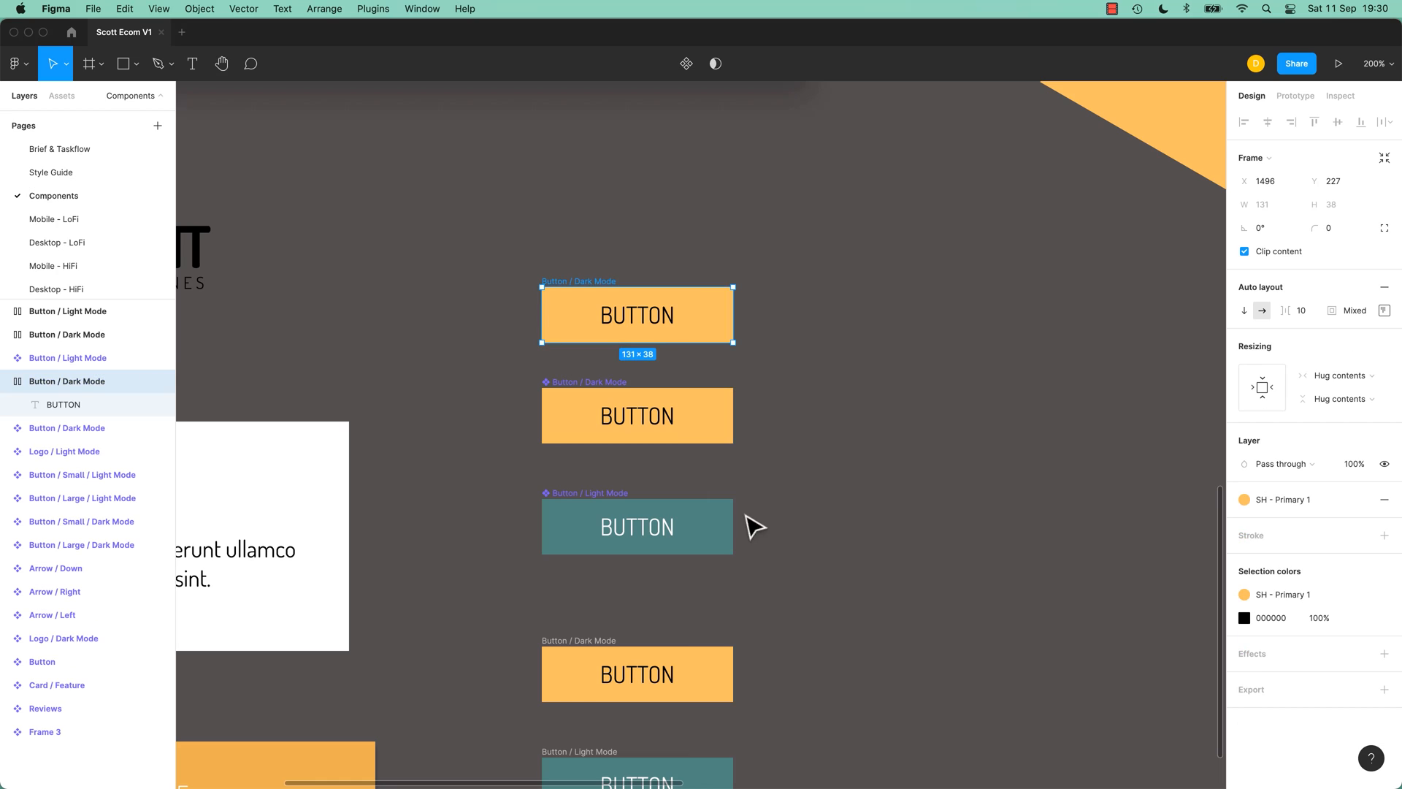
pyautogui.moveTo(598, 345)
pyautogui.write('Mid')
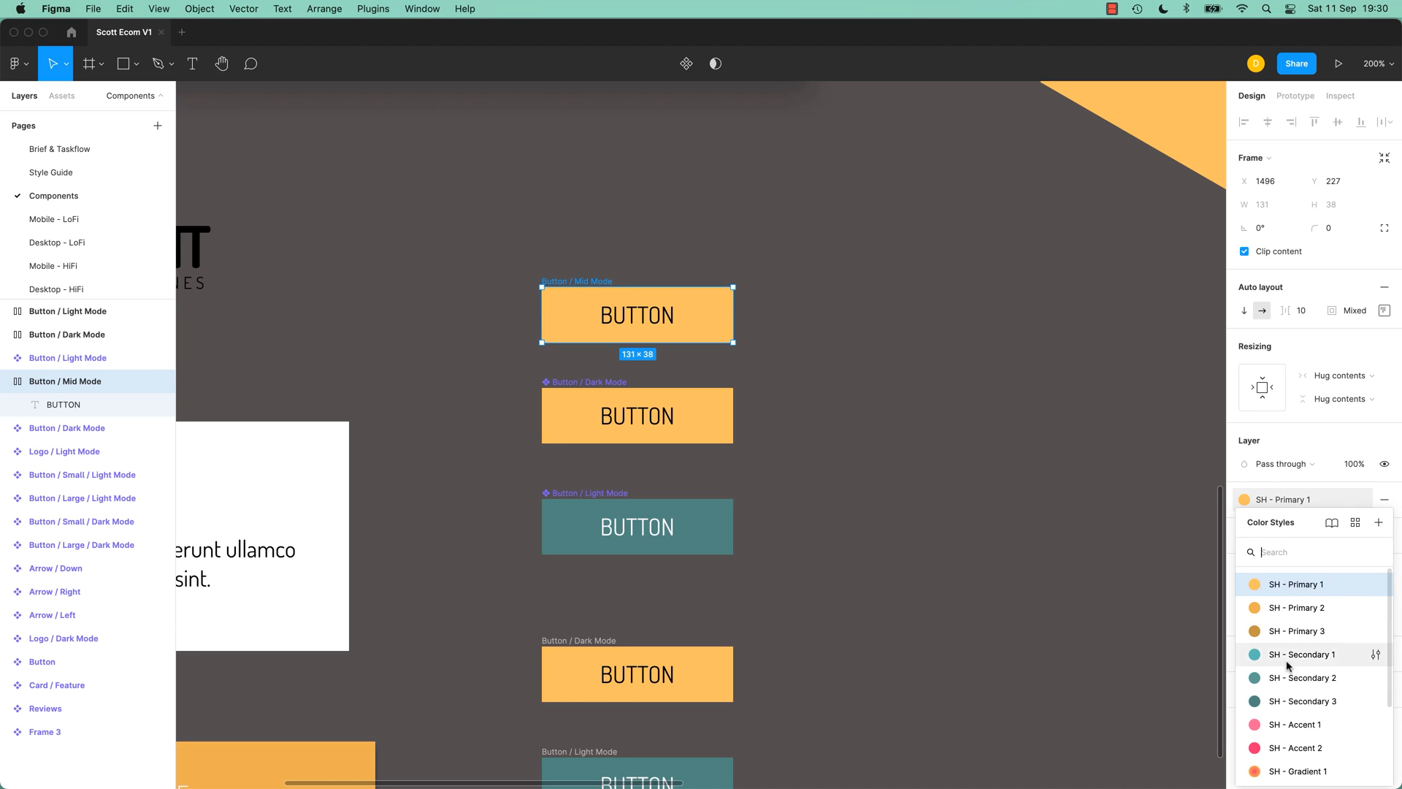
pyautogui.click(1296, 725)
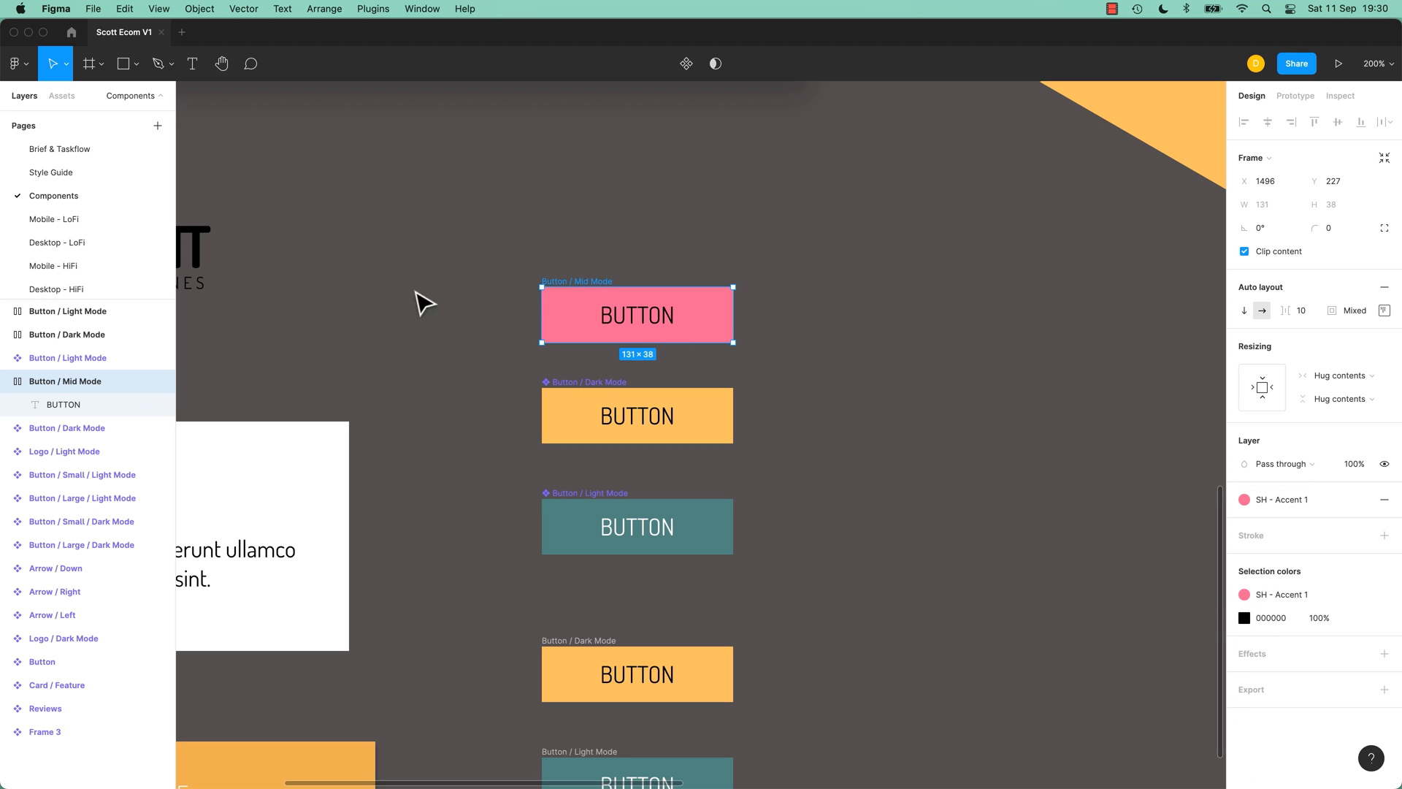
pyautogui.moveTo(802, 377)
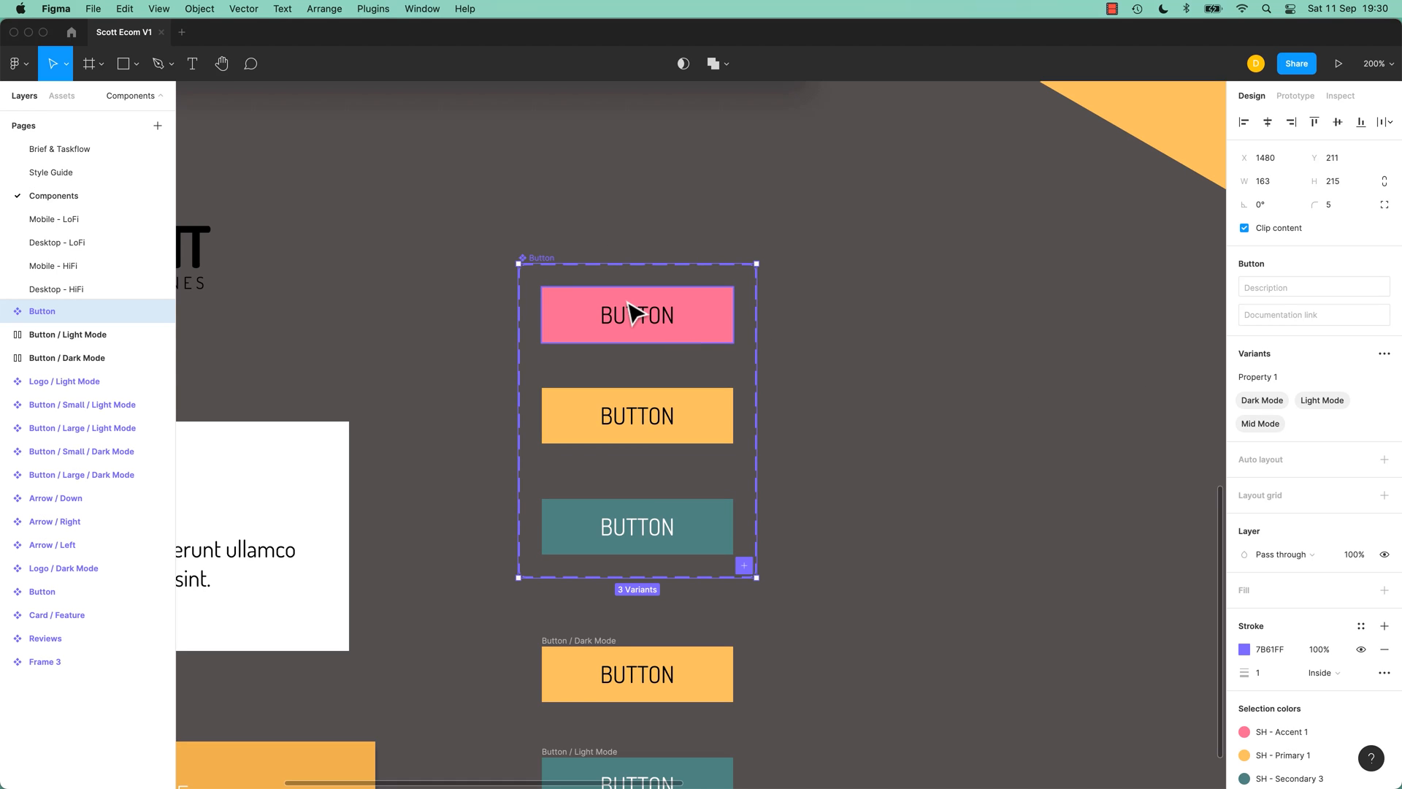
pyautogui.moveTo(480, 269)
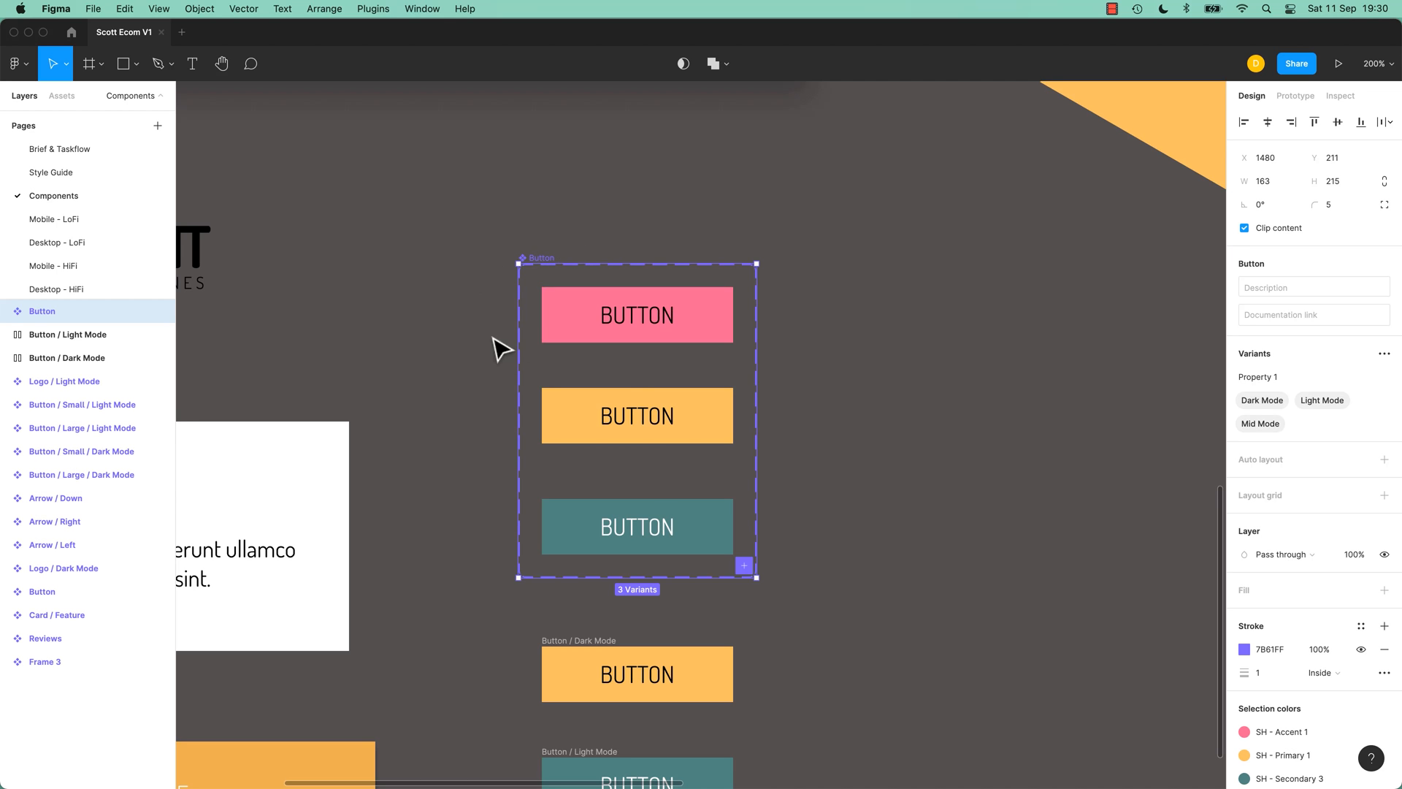
# Step: Show the local components library in the Assets panel
pyautogui.click(62, 96)
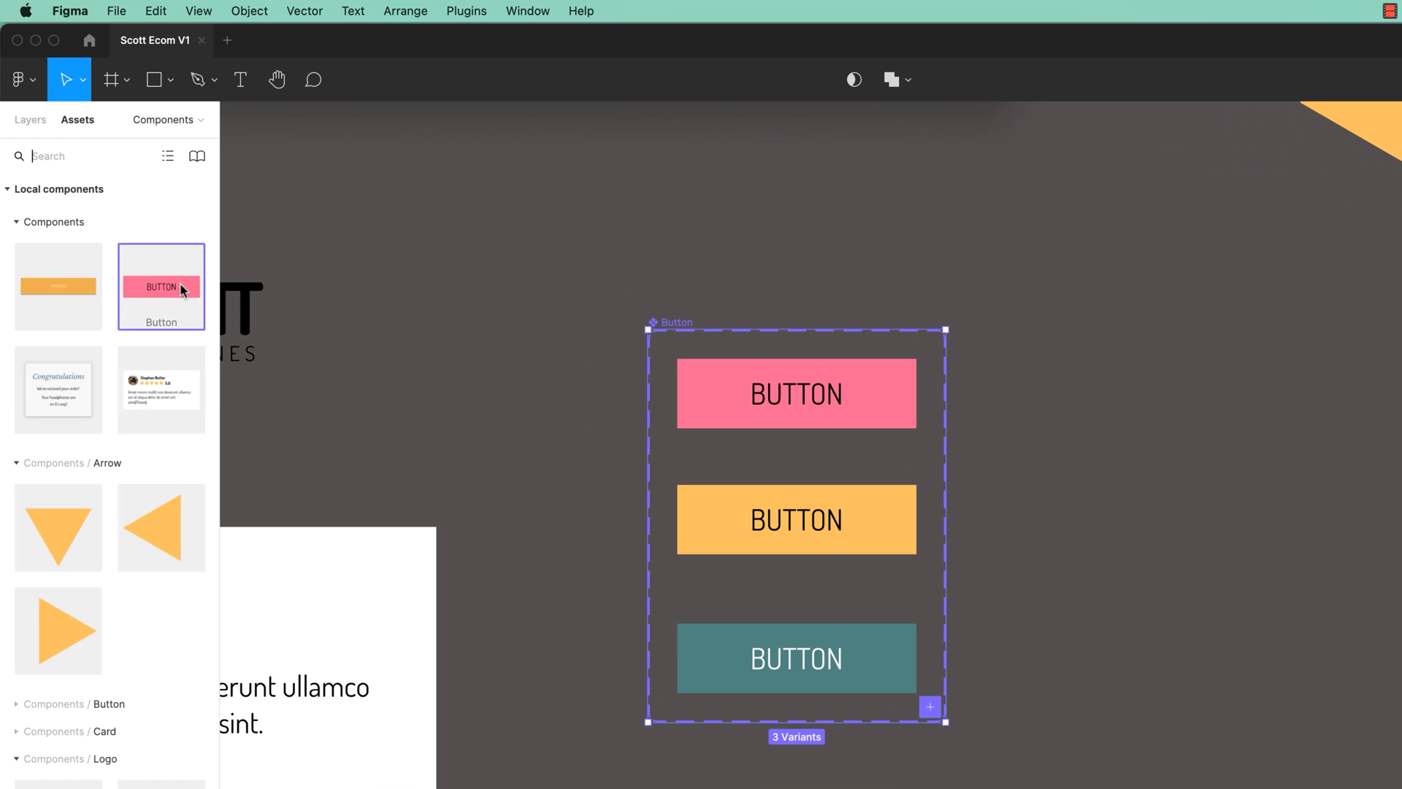
pyautogui.moveTo(162, 304)
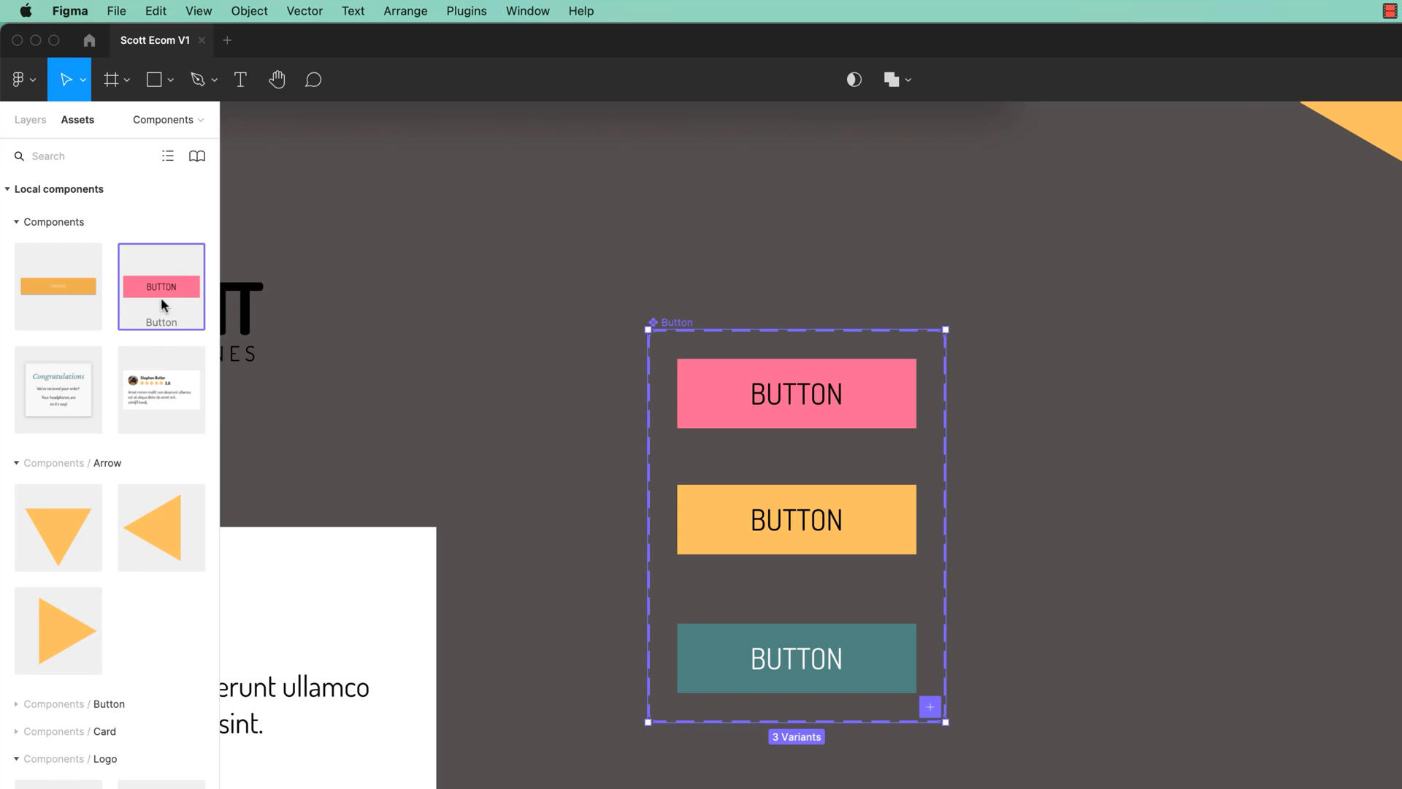
pyautogui.moveTo(165, 305)
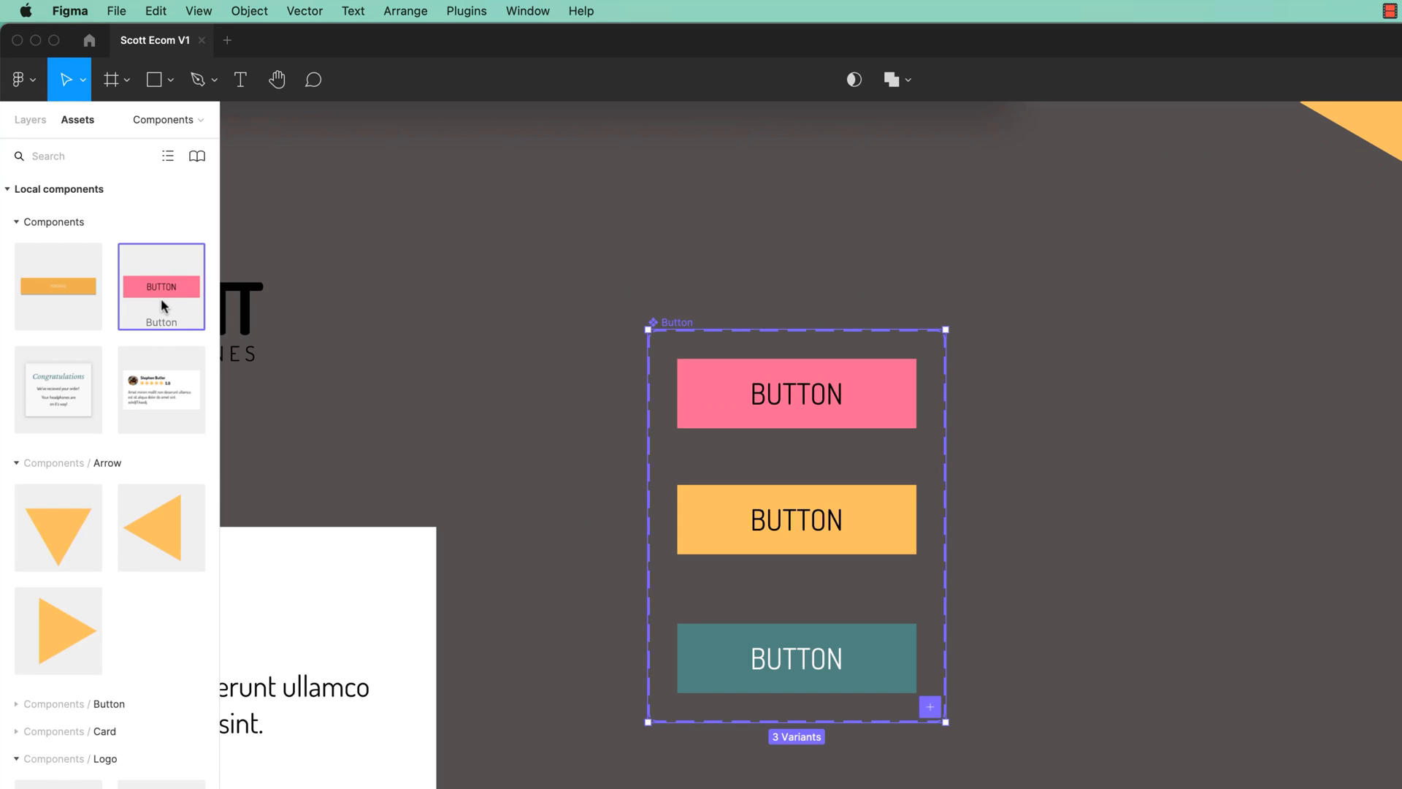
pyautogui.moveTo(146, 285)
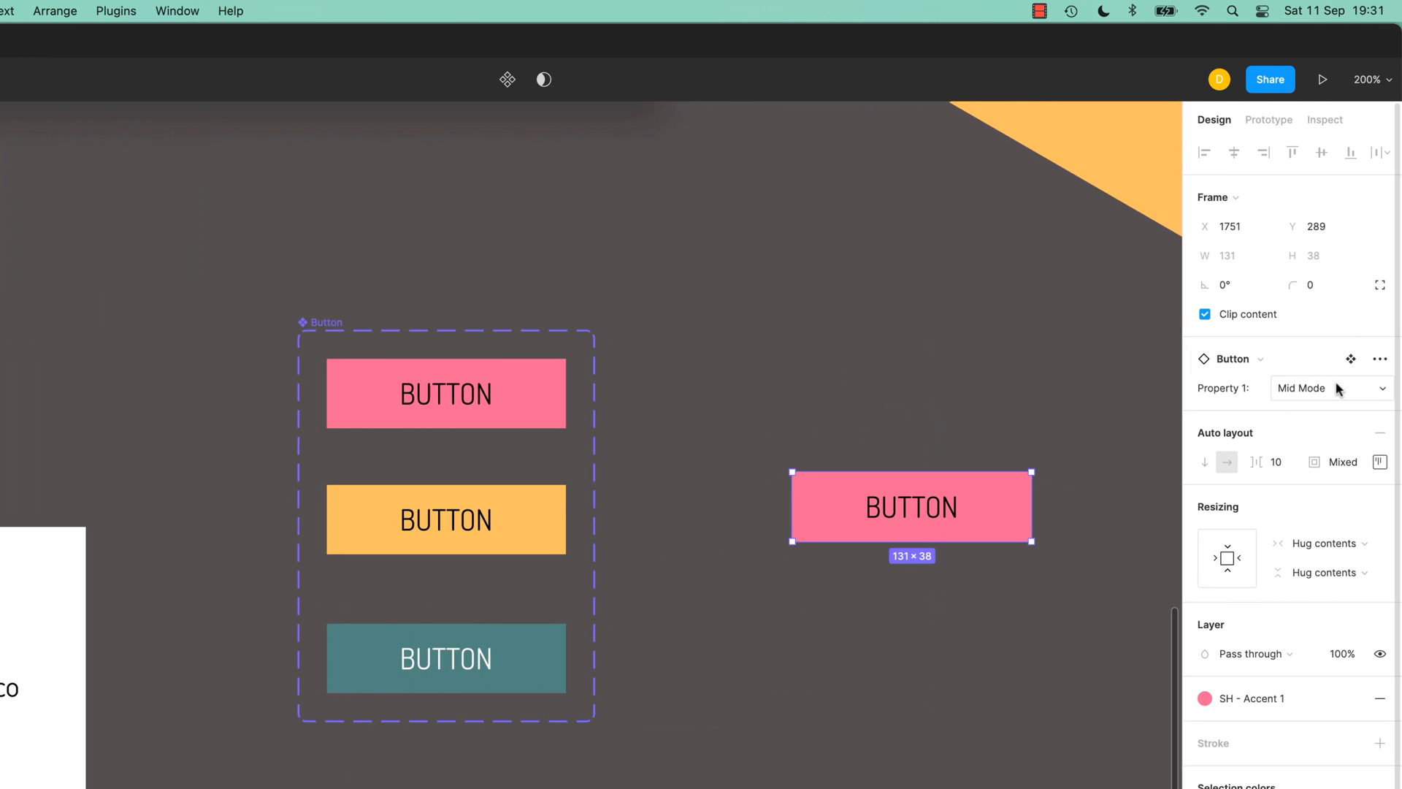
# Step: Rename the variant property to Mode and switch the placed instance to Mid Mode
pyautogui.click(1332, 387)
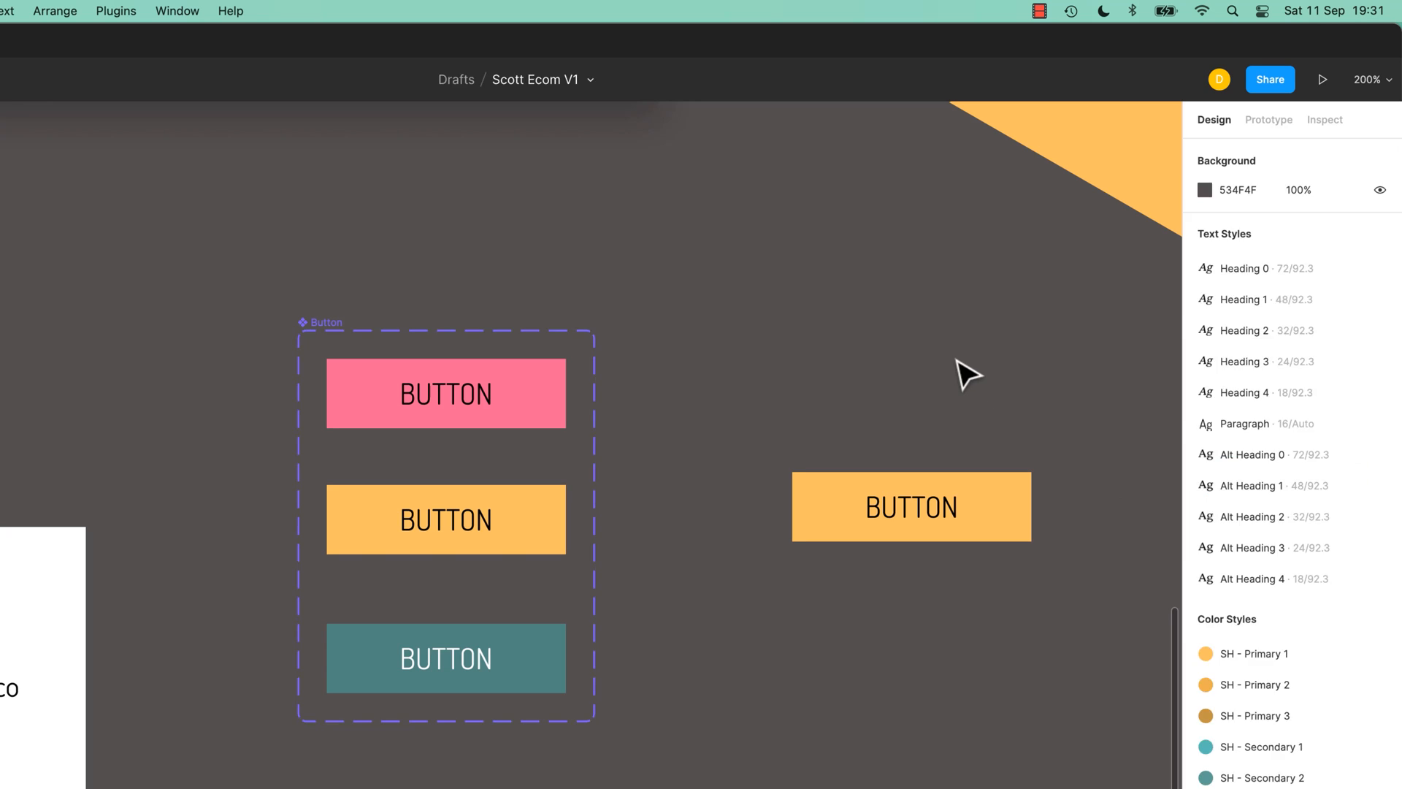
pyautogui.click(910, 507)
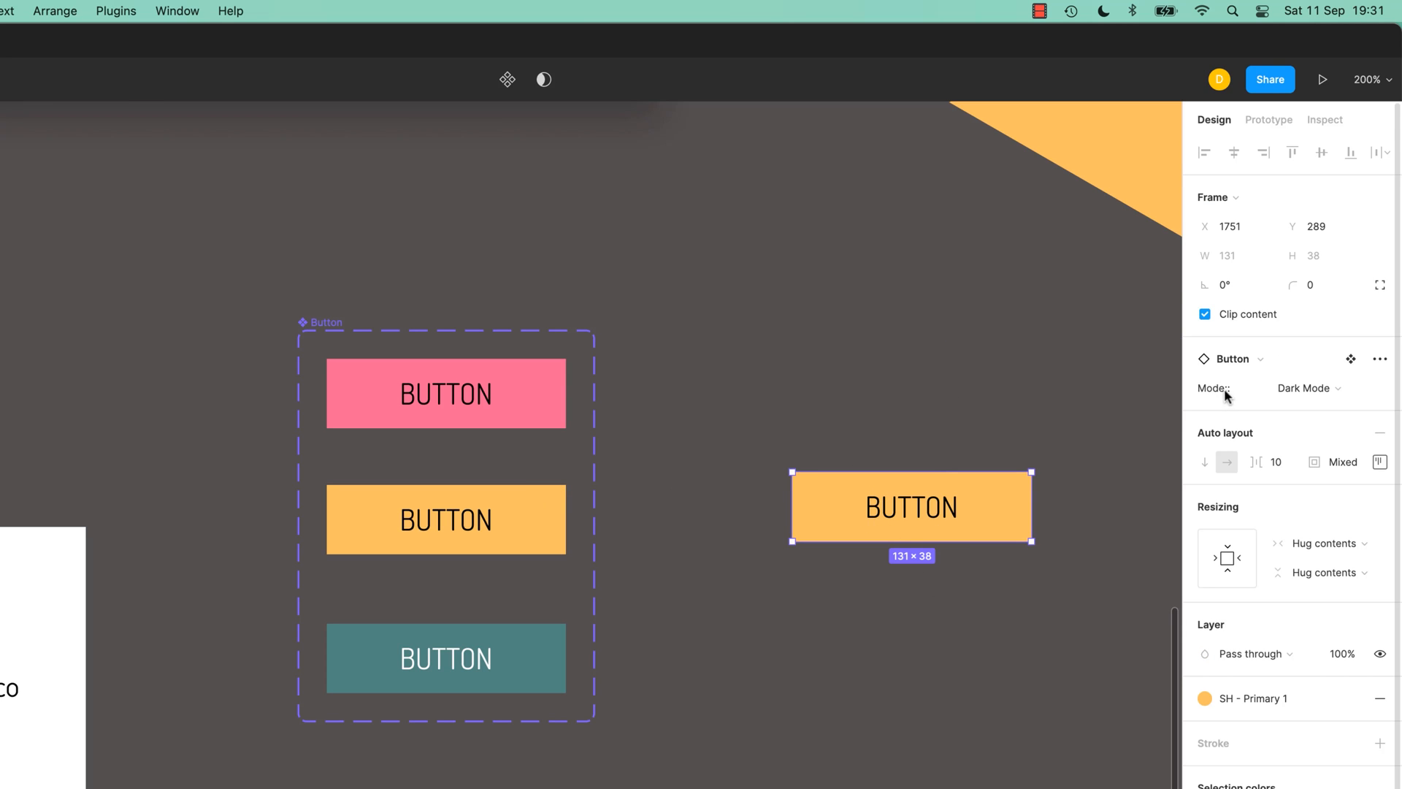
pyautogui.click(1306, 387)
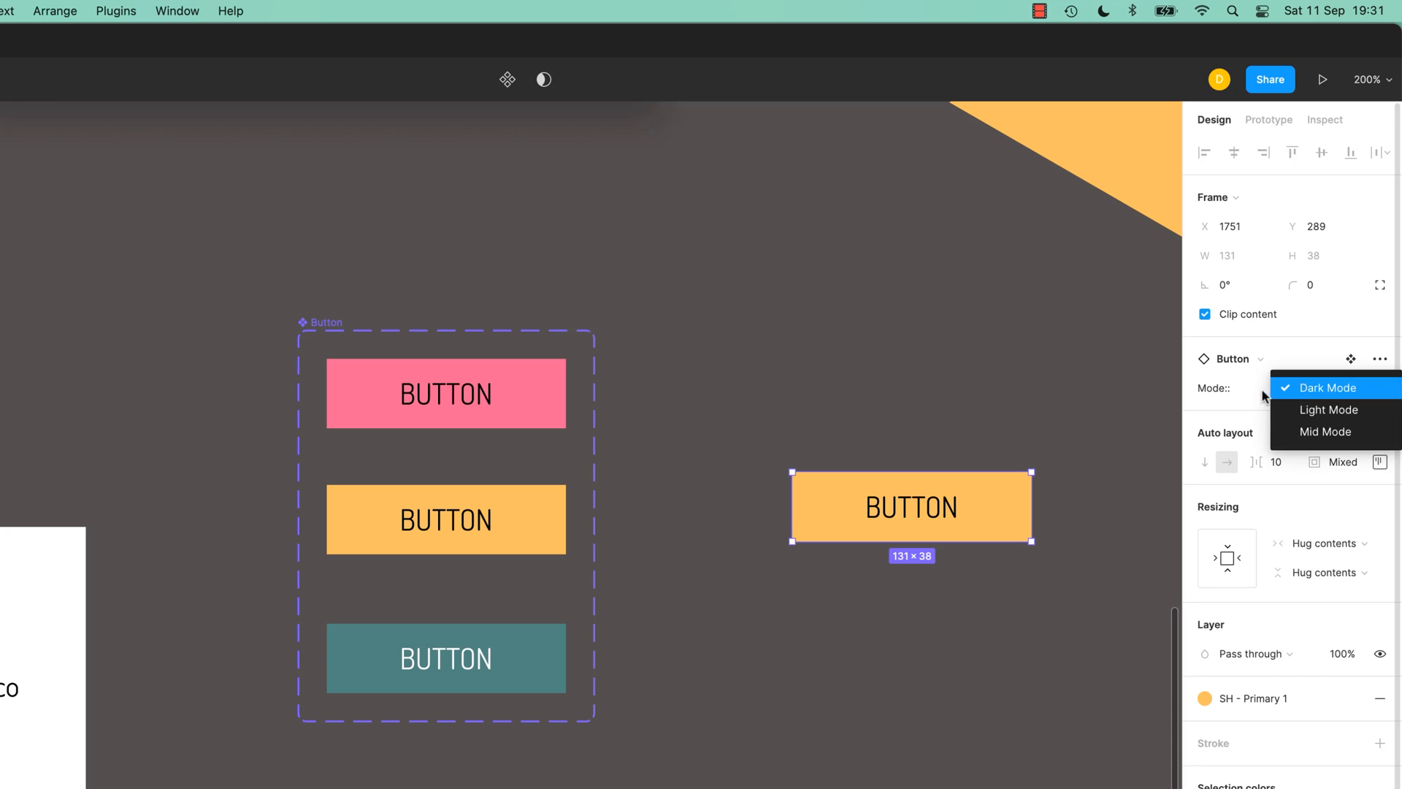
pyautogui.click(1326, 431)
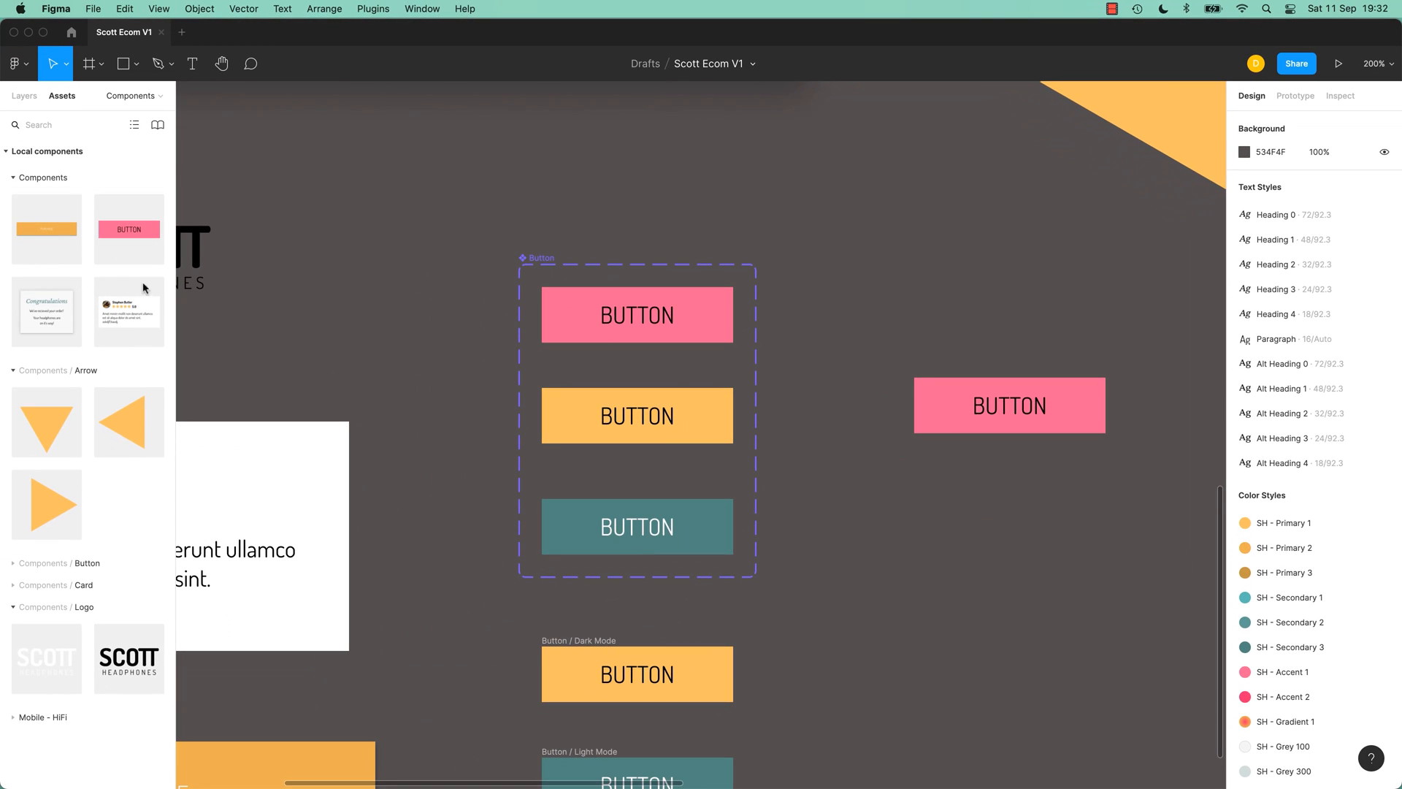
pyautogui.moveTo(158, 238)
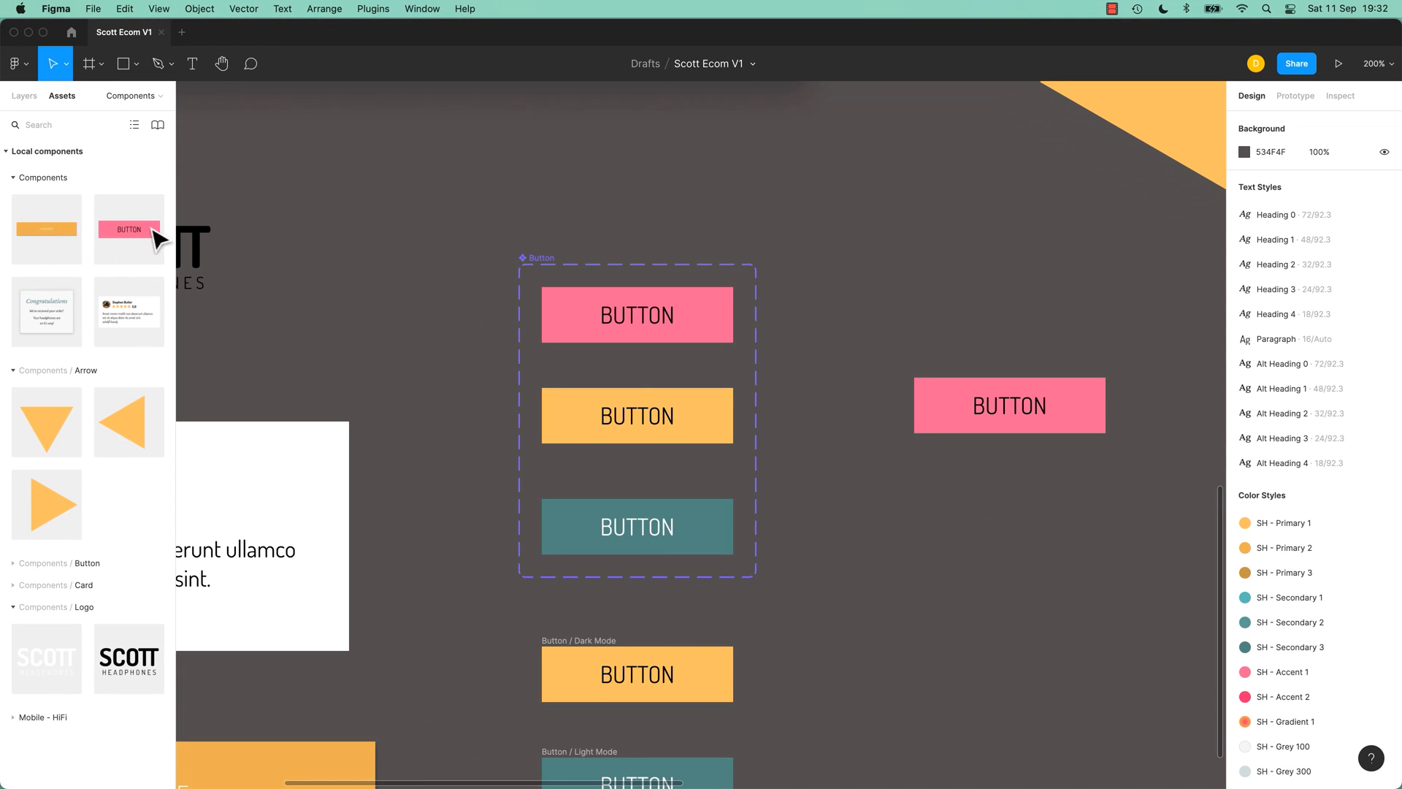
pyautogui.click(1009, 404)
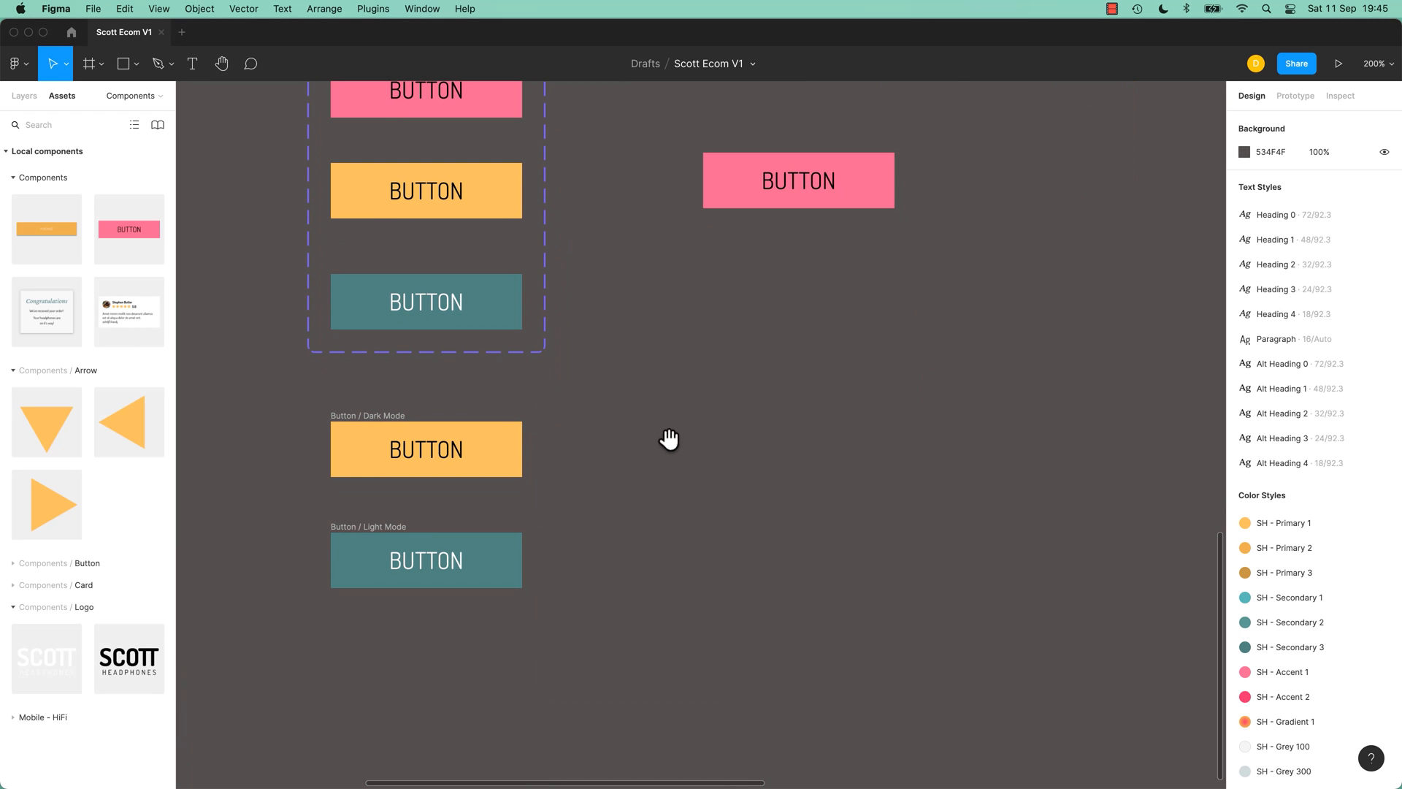
# Step: Alt-drag copies of the yellow button and restyle them as Hover (Primary 3) and Disabled (faded)
pyautogui.click(425, 449)
pyautogui.write('Activ')
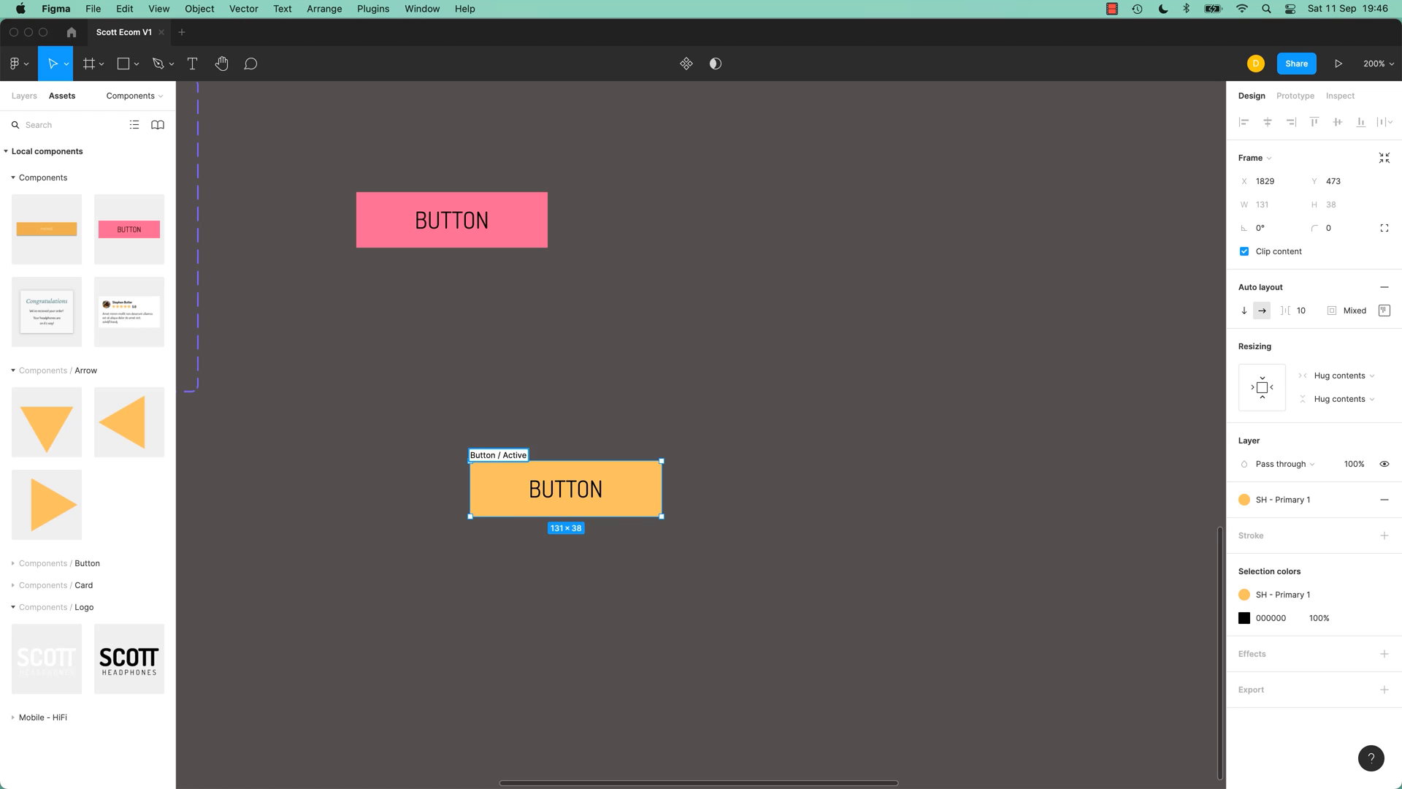
pyautogui.moveTo(566, 488); pyautogui.dragTo(787, 488)
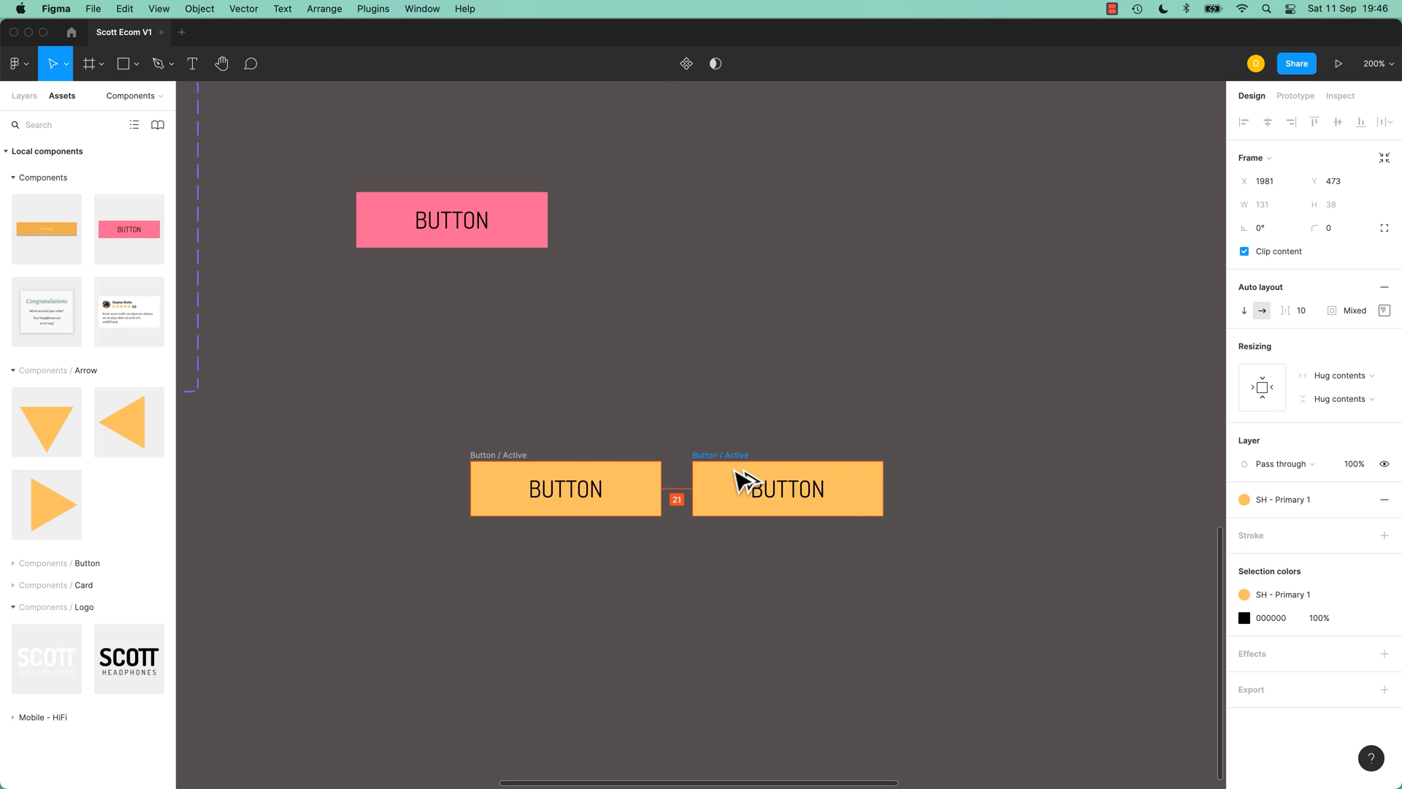
pyautogui.click(786, 488)
pyautogui.write('Button / Disabled')
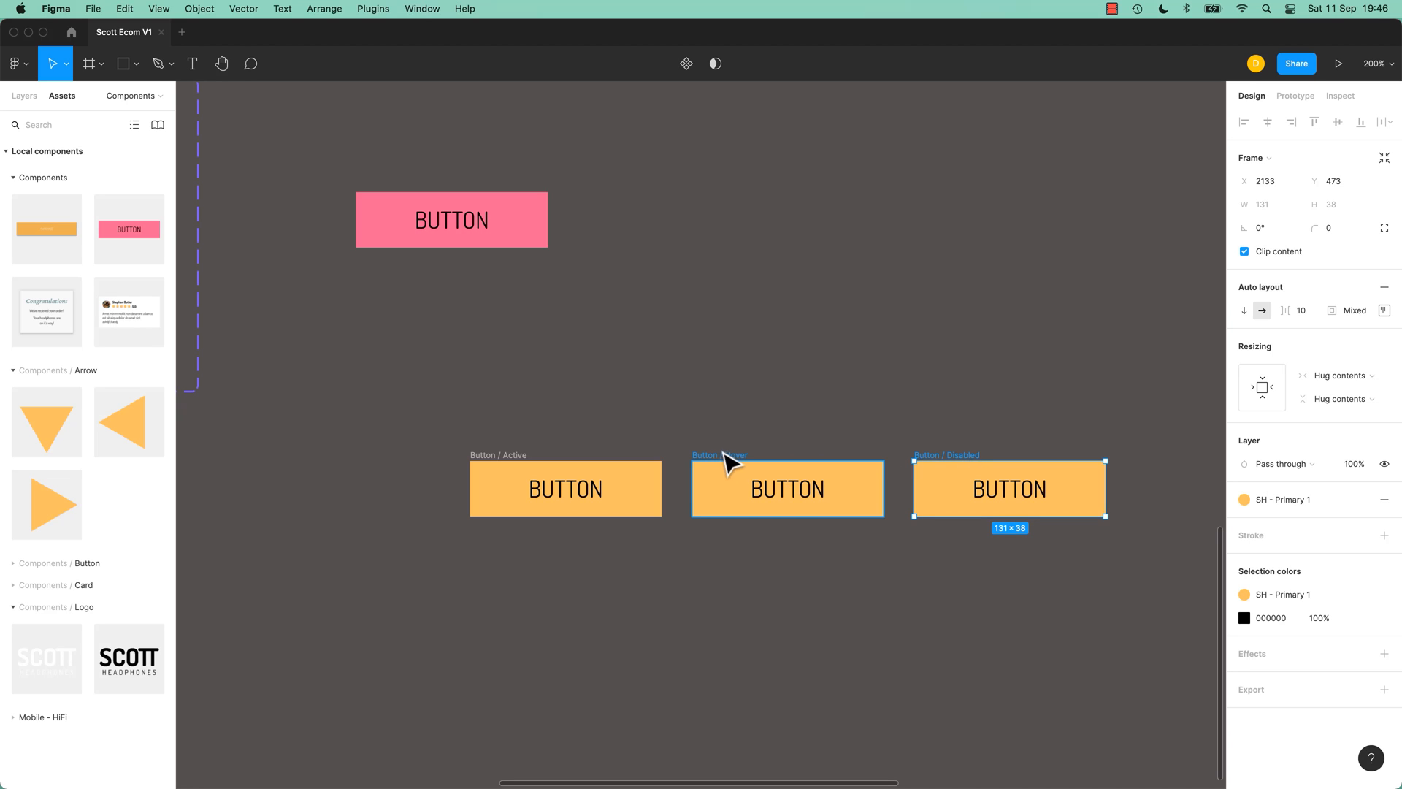
pyautogui.click(1244, 499)
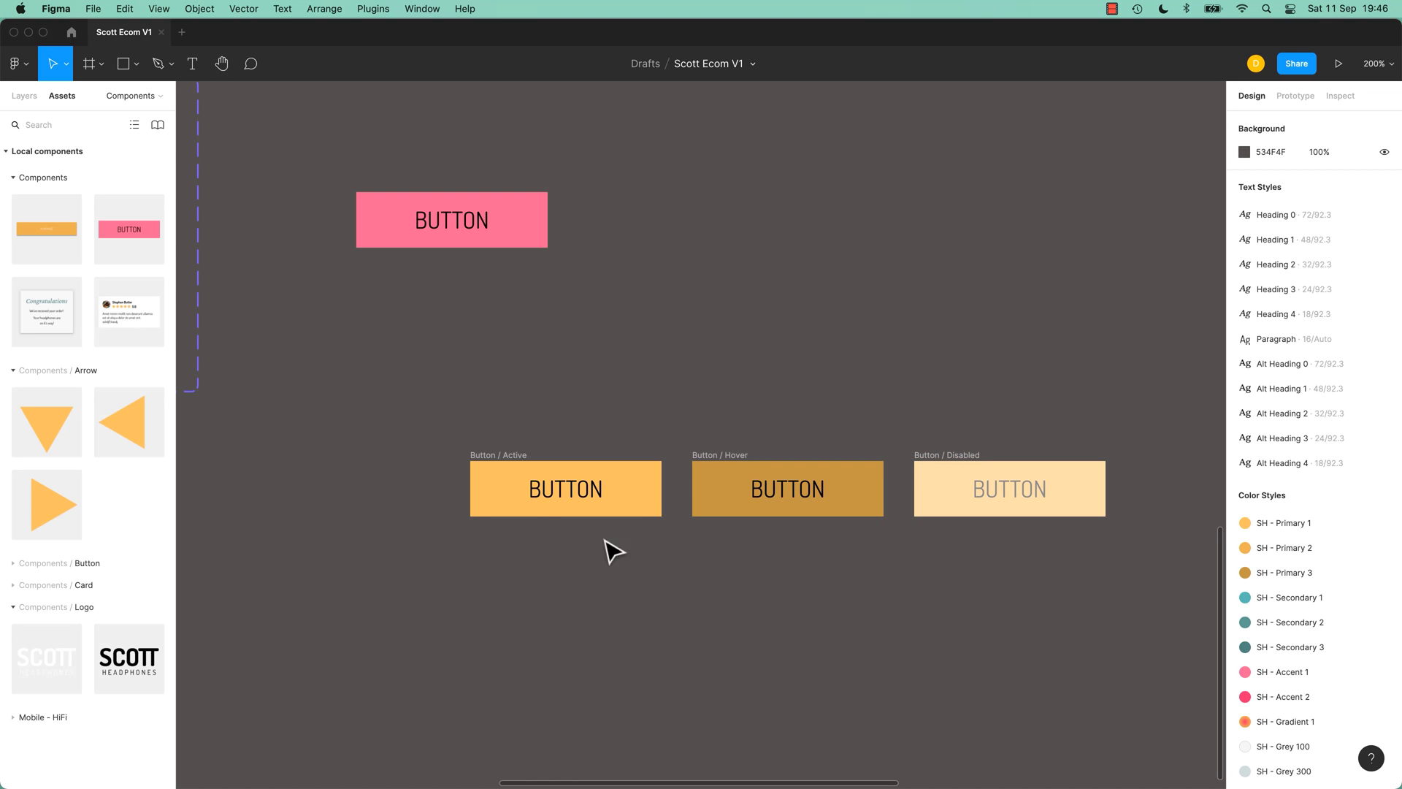
pyautogui.moveTo(505, 485)
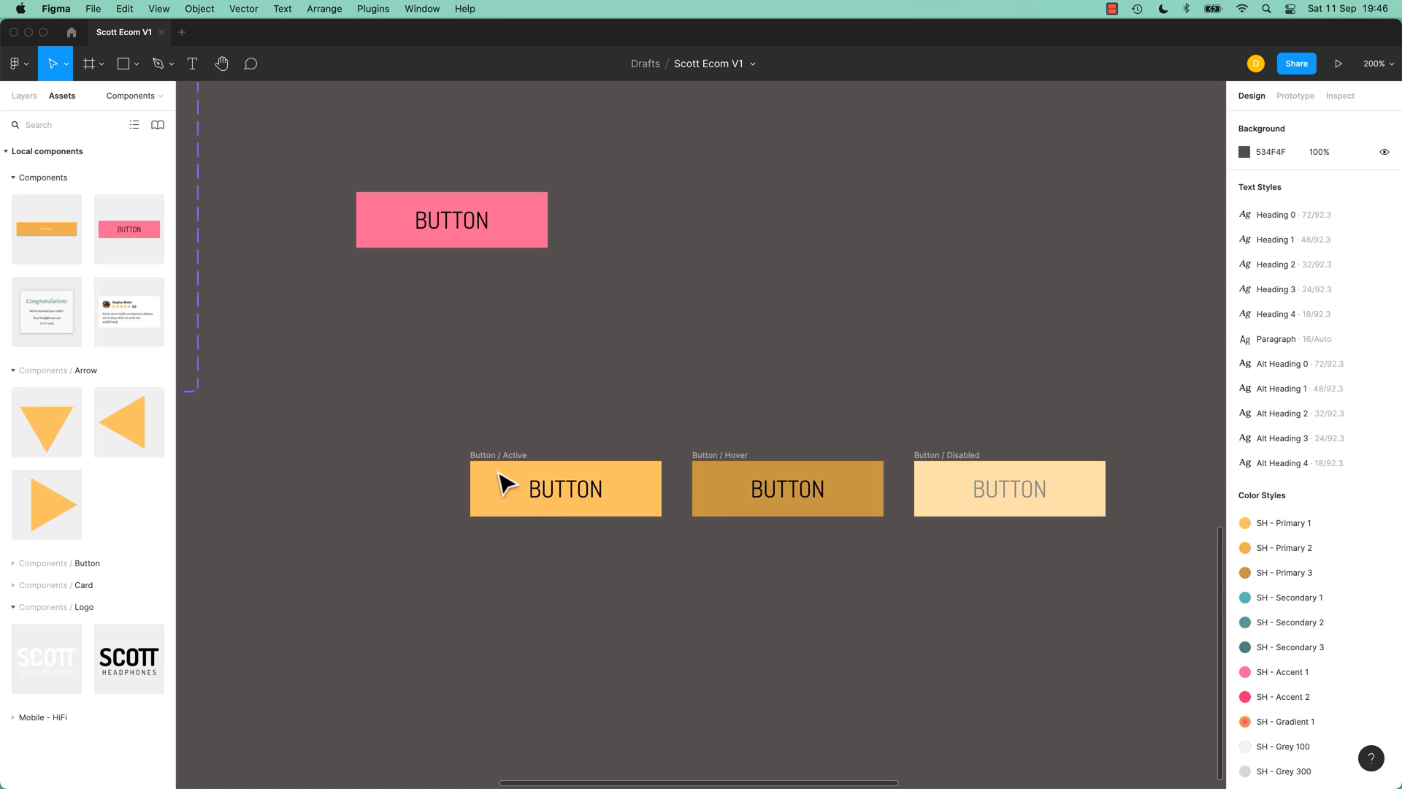
pyautogui.moveTo(622, 705)
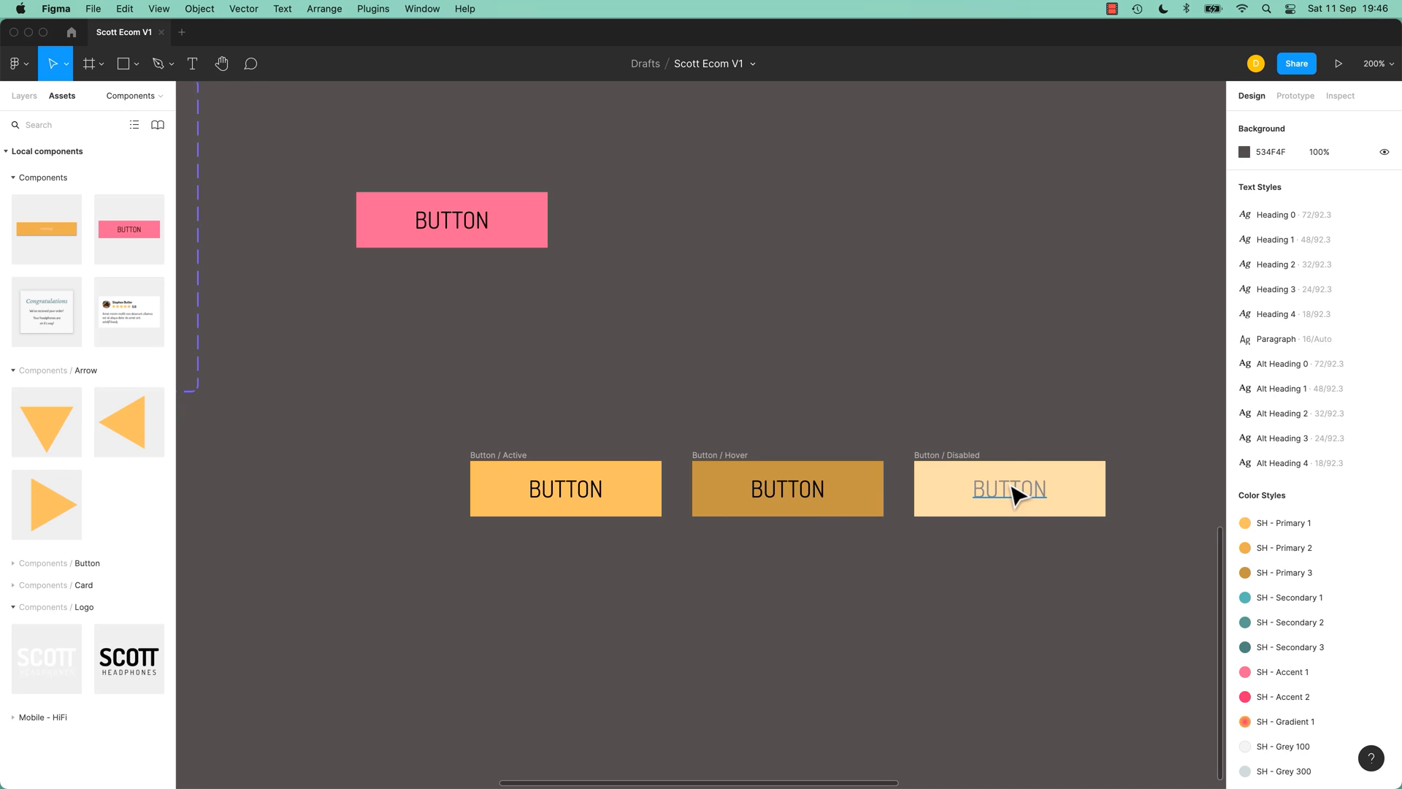
pyautogui.moveTo(400, 413)
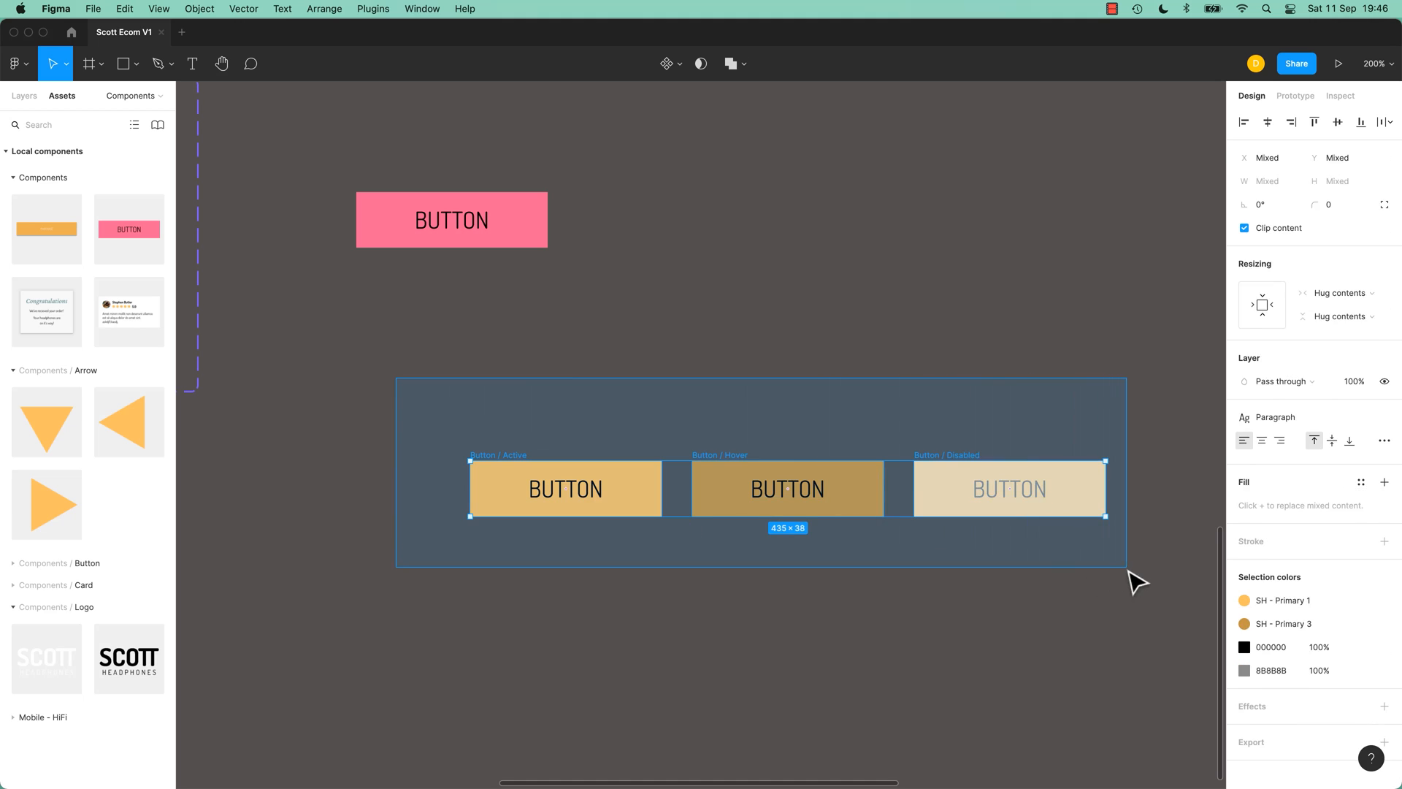
# Step: Make the Active, Hover and Disabled buttons components and combine them as variants
pyautogui.click(682, 63)
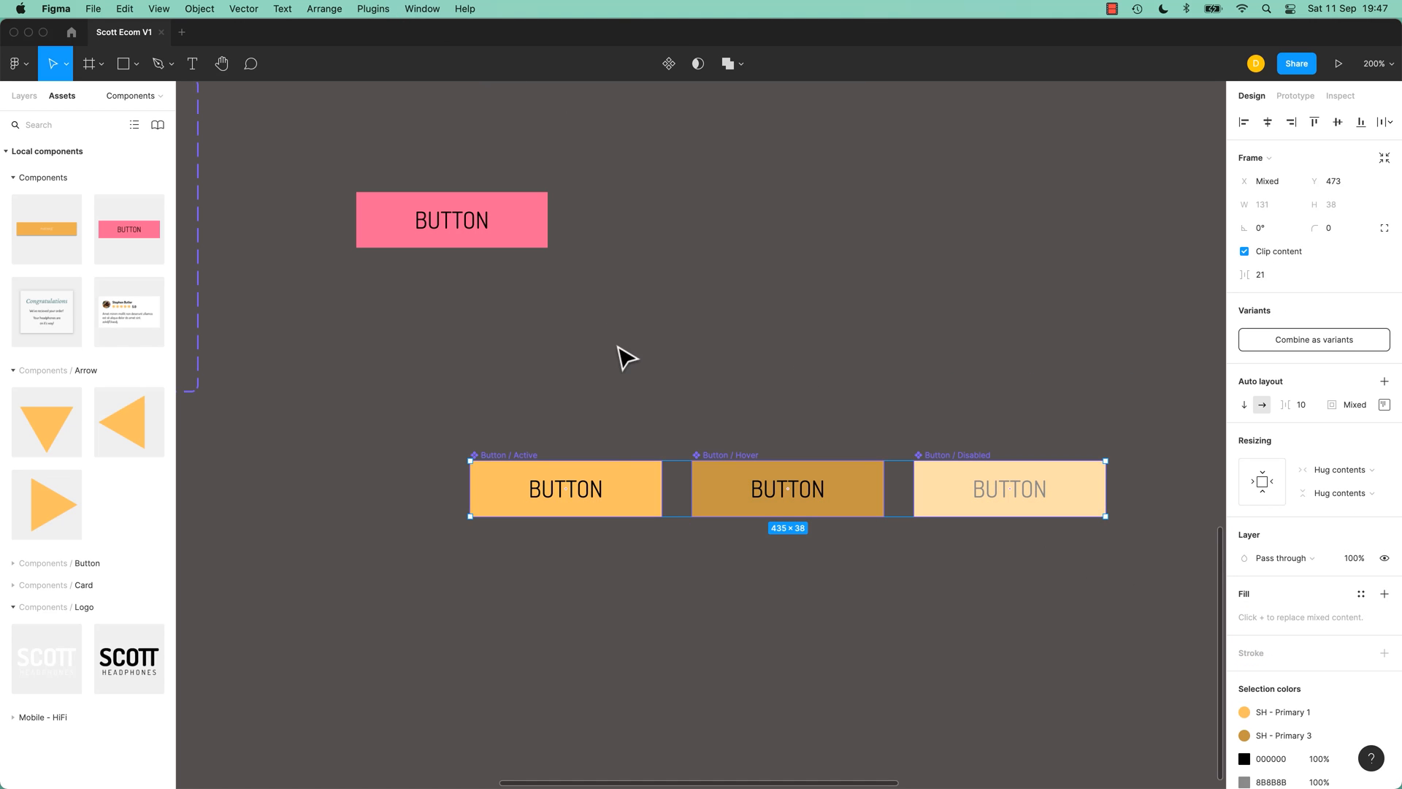
pyautogui.click(786, 488)
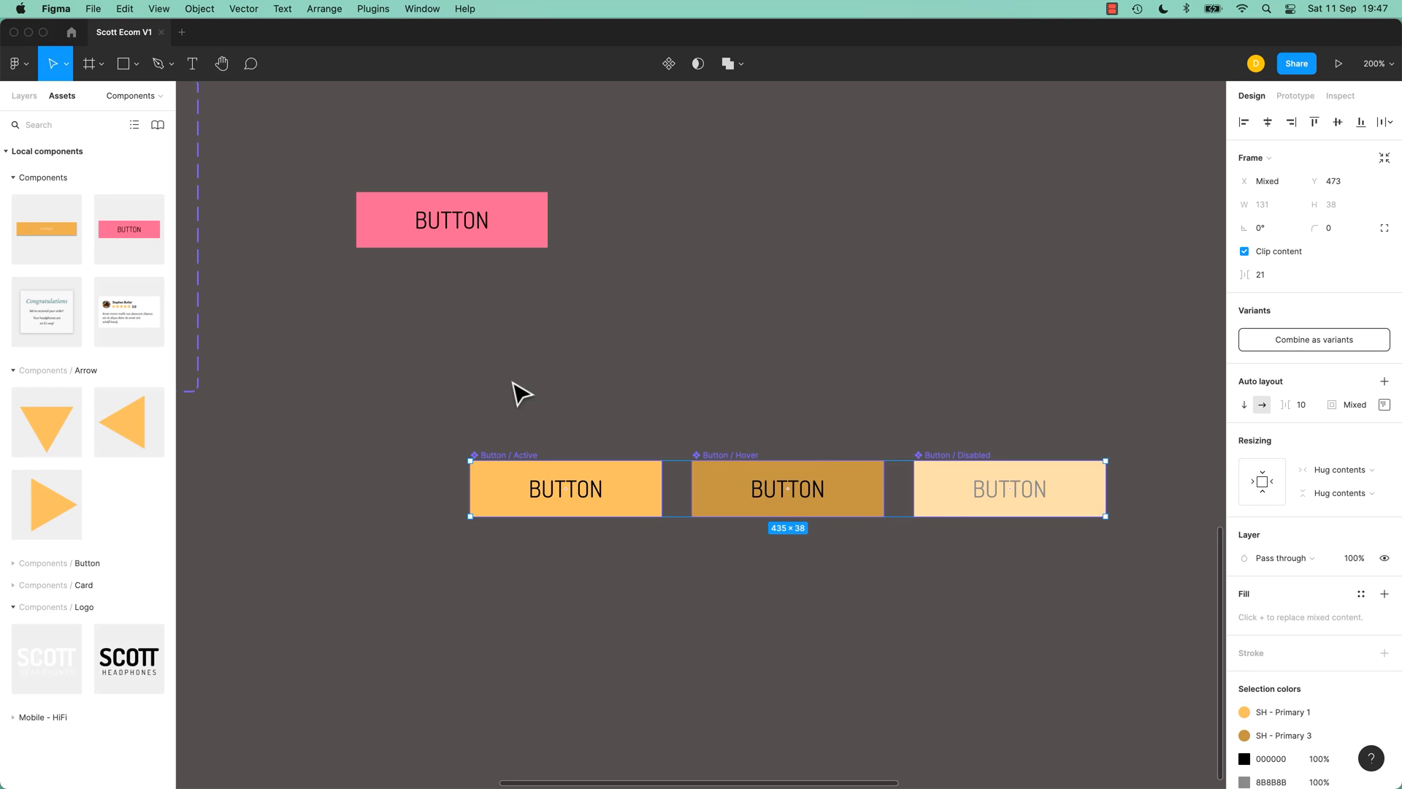
pyautogui.moveTo(206, 455)
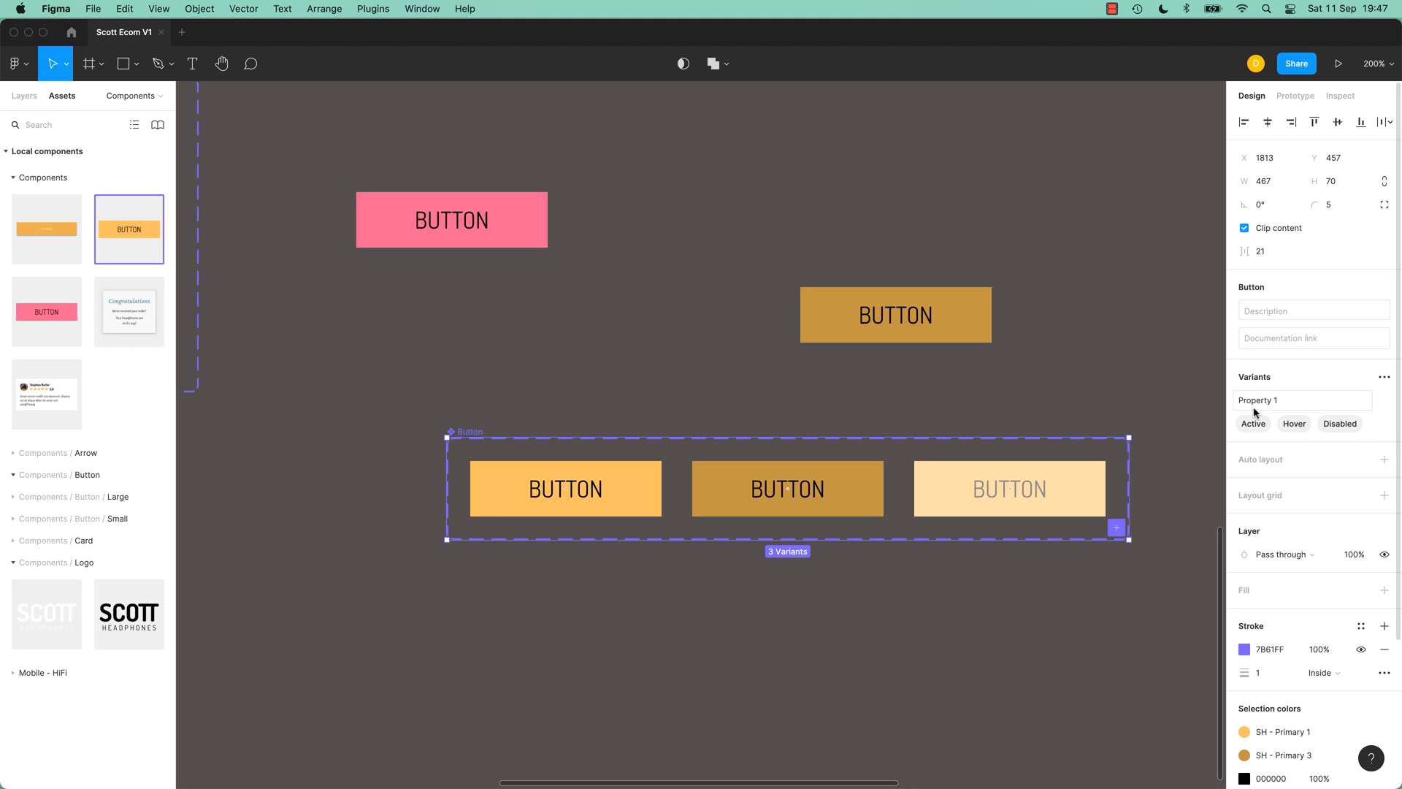
# Step: Name the variant property 'State' and switch the placed Button instance to Hover, then Disabled
pyautogui.write('S')
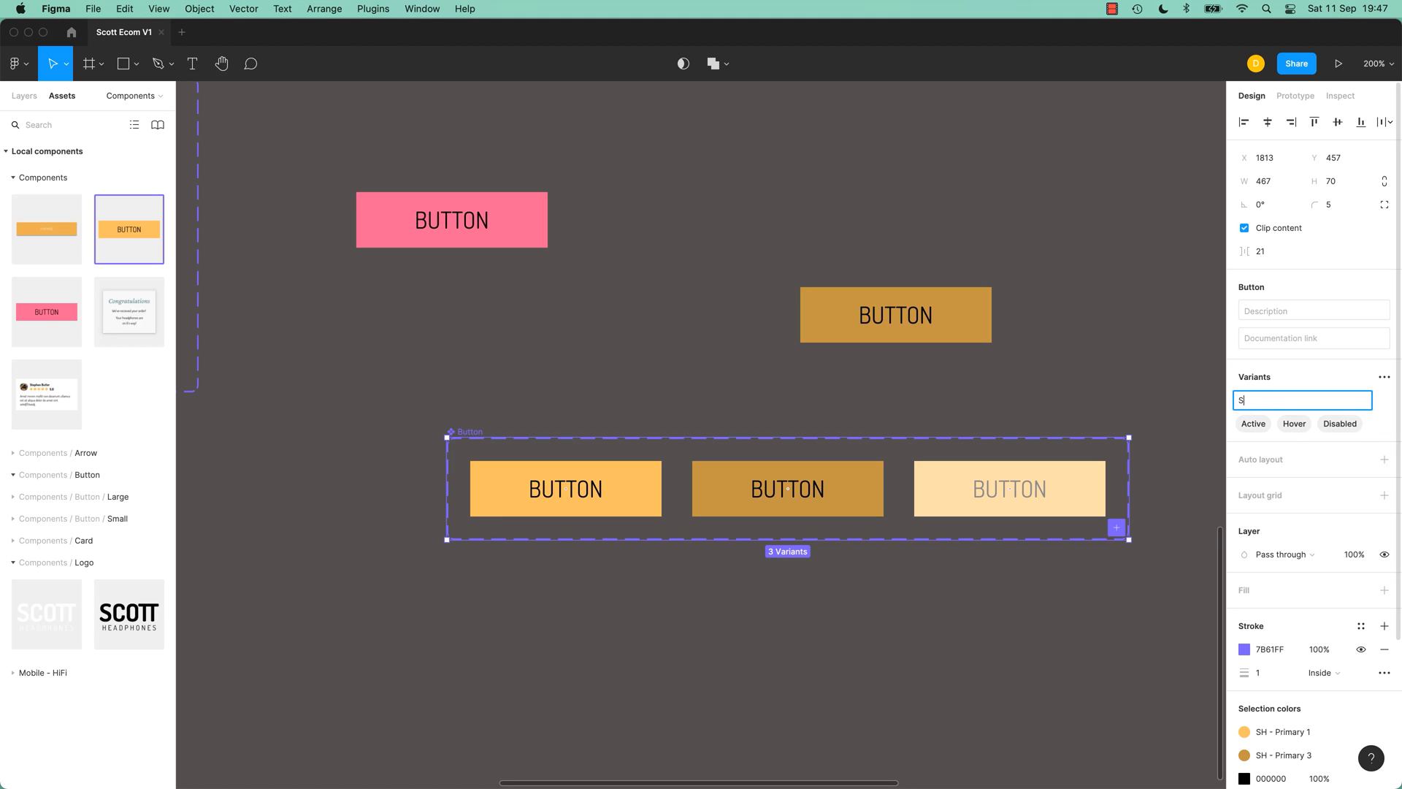
pyautogui.write('tate')
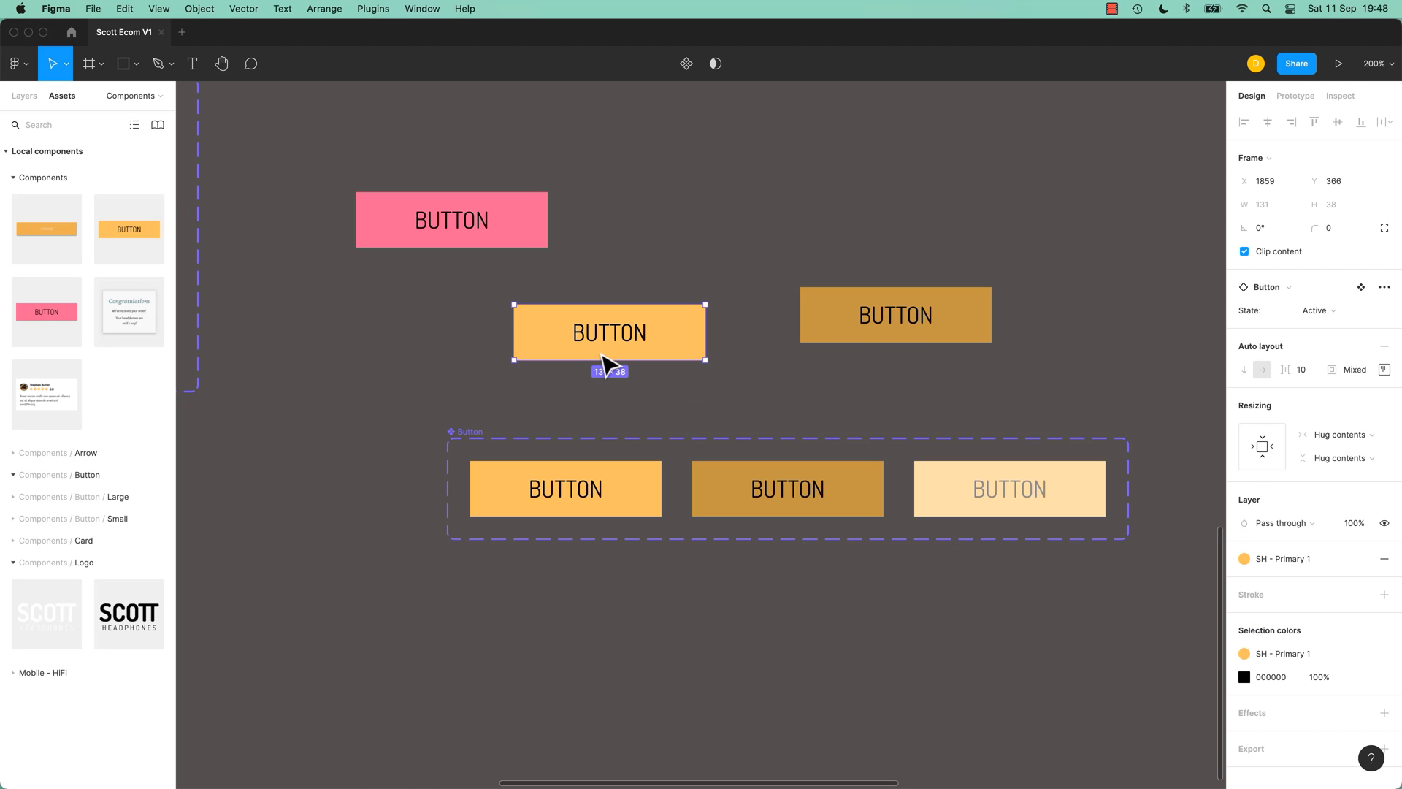
pyautogui.click(1316, 310)
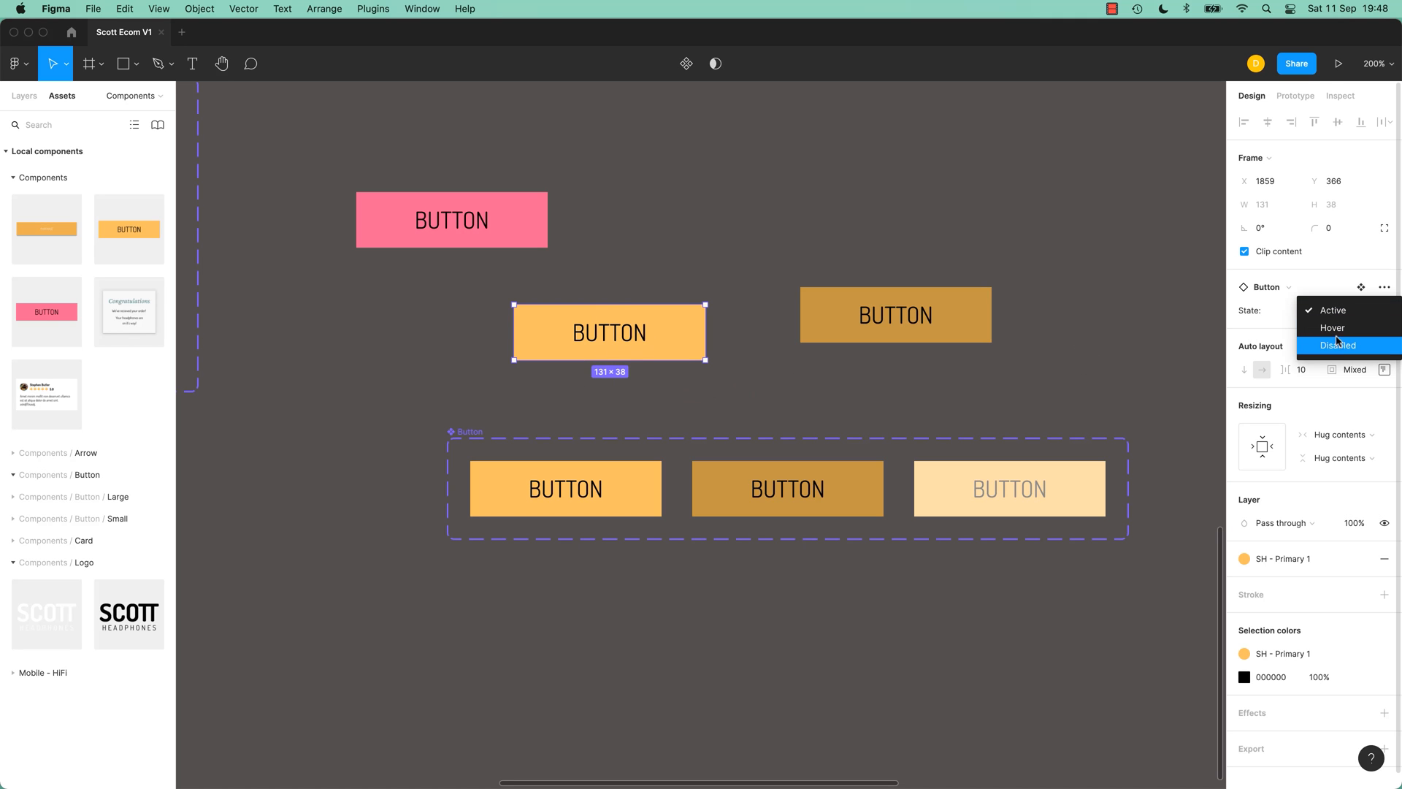
pyautogui.click(1332, 310)
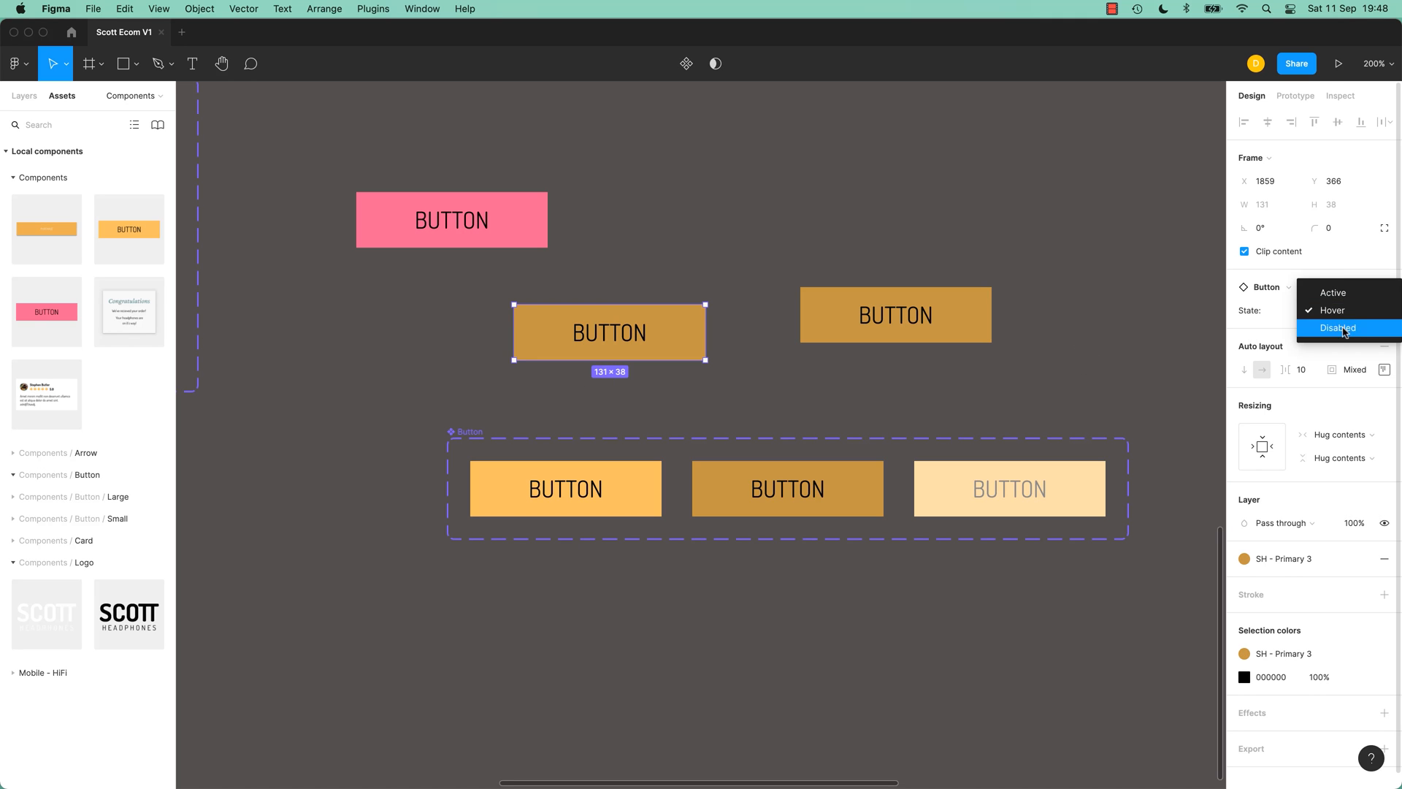
pyautogui.click(1337, 329)
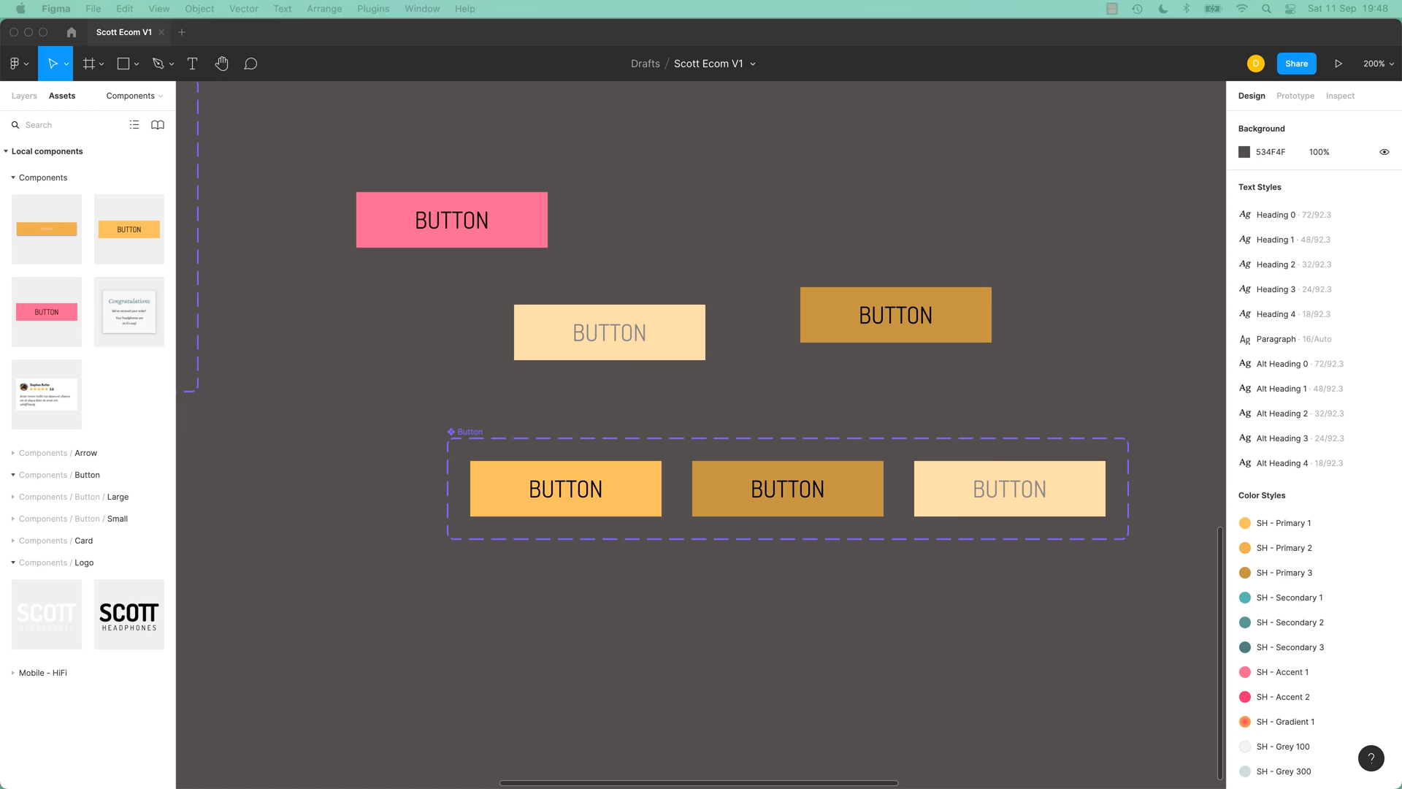